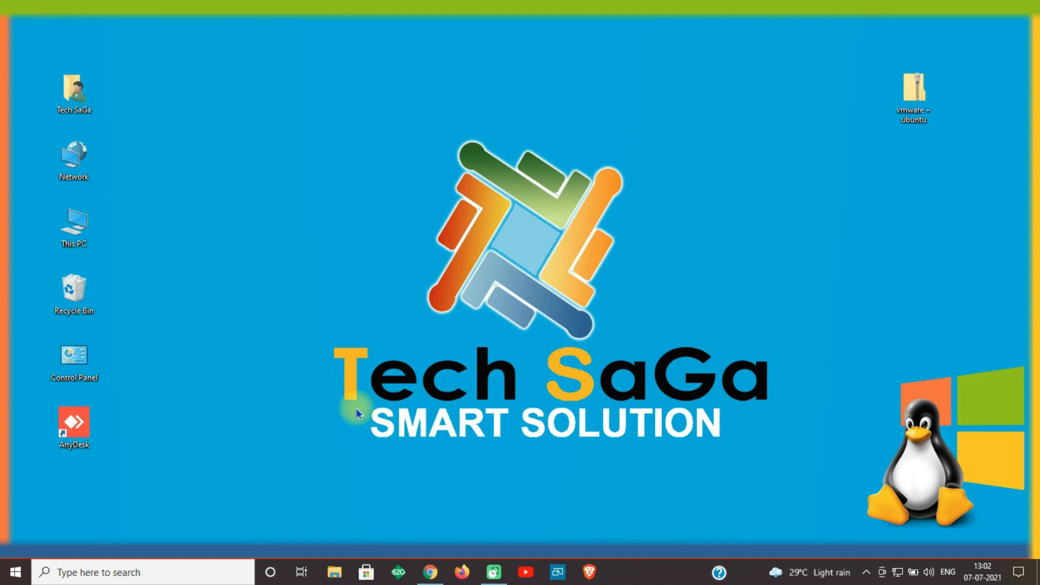
mouse_move(394, 465)
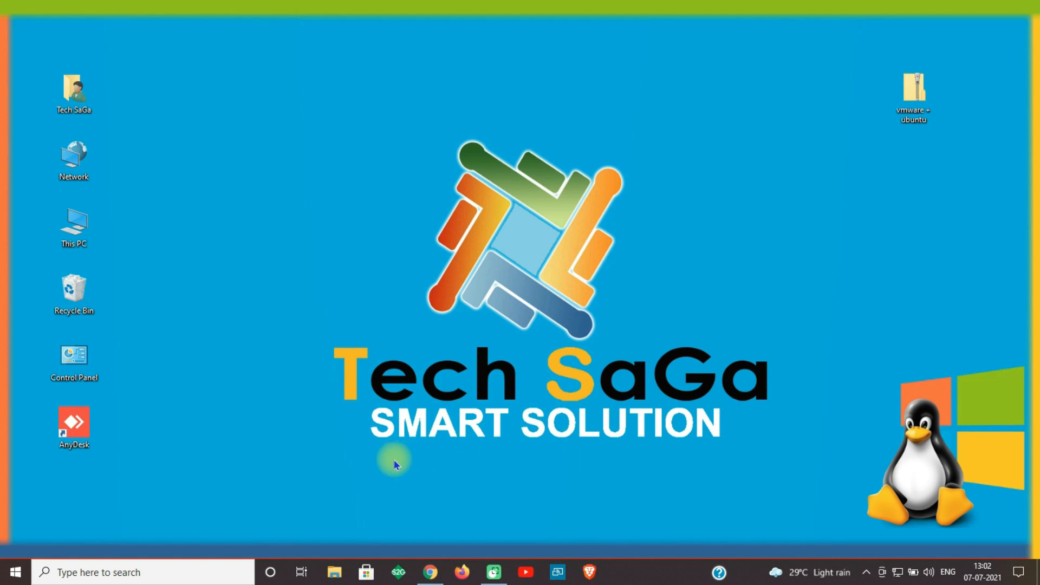
mouse_move(715, 443)
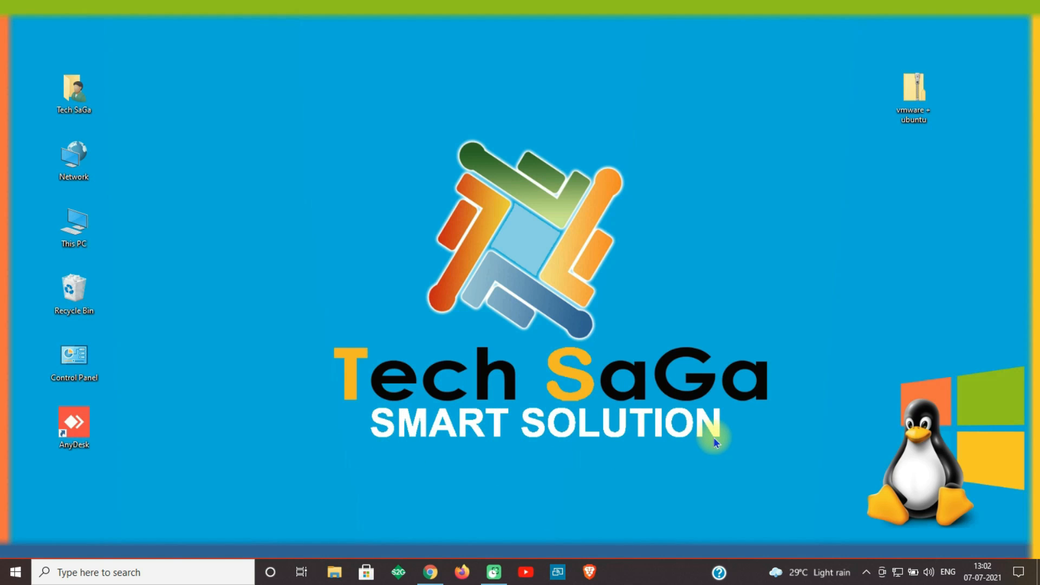
mouse_move(721, 464)
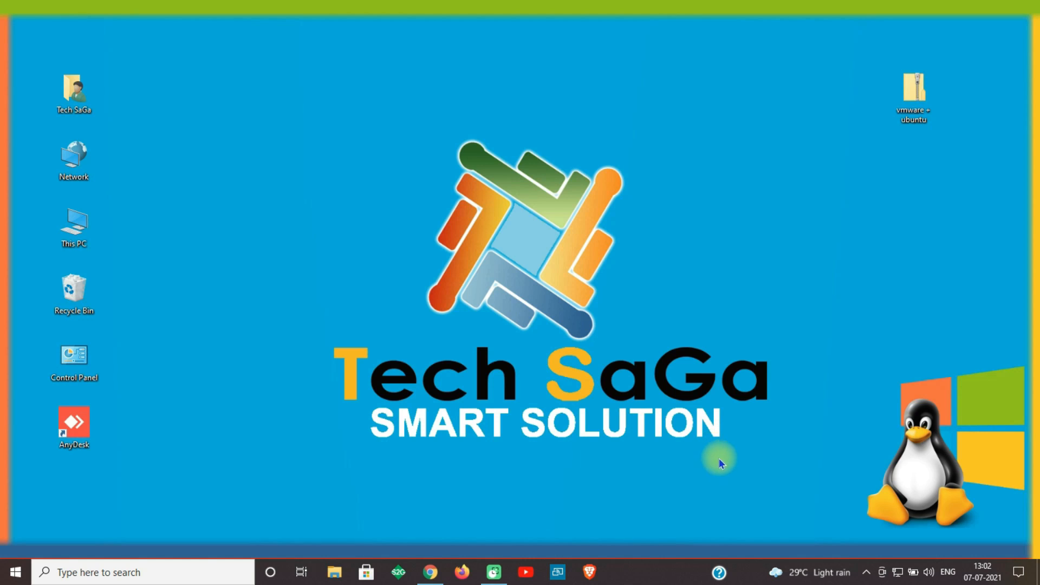
mouse_move(748, 480)
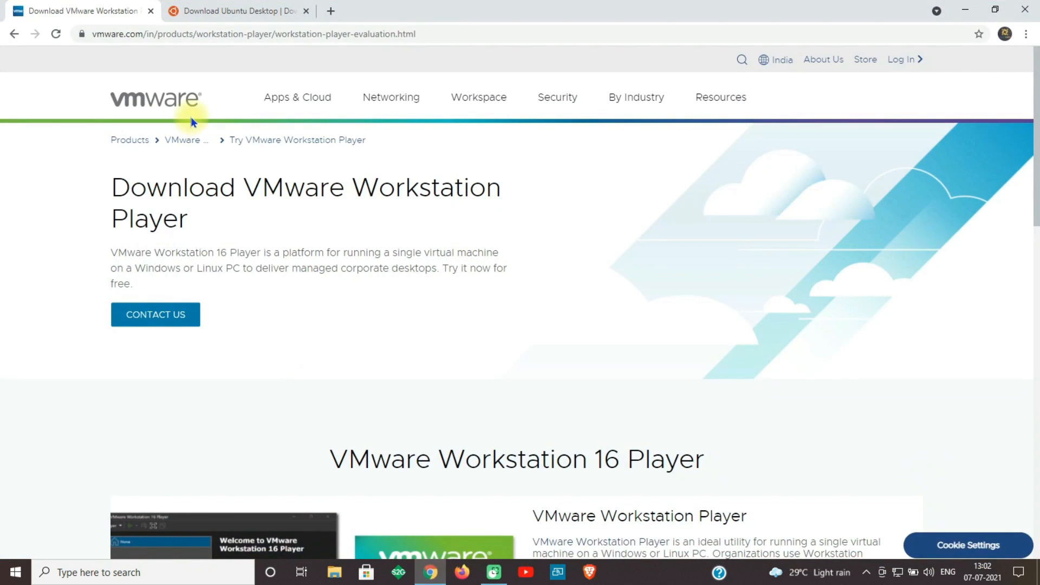
Switch to the Chrome tab showing the VMware Workstation Player download page.
click(236, 11)
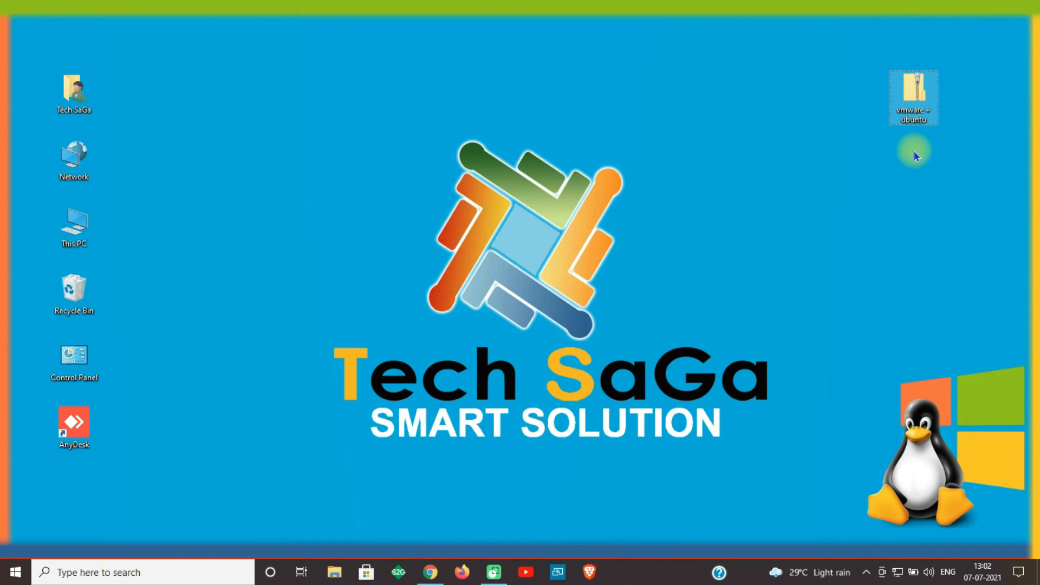
mouse_move(916, 173)
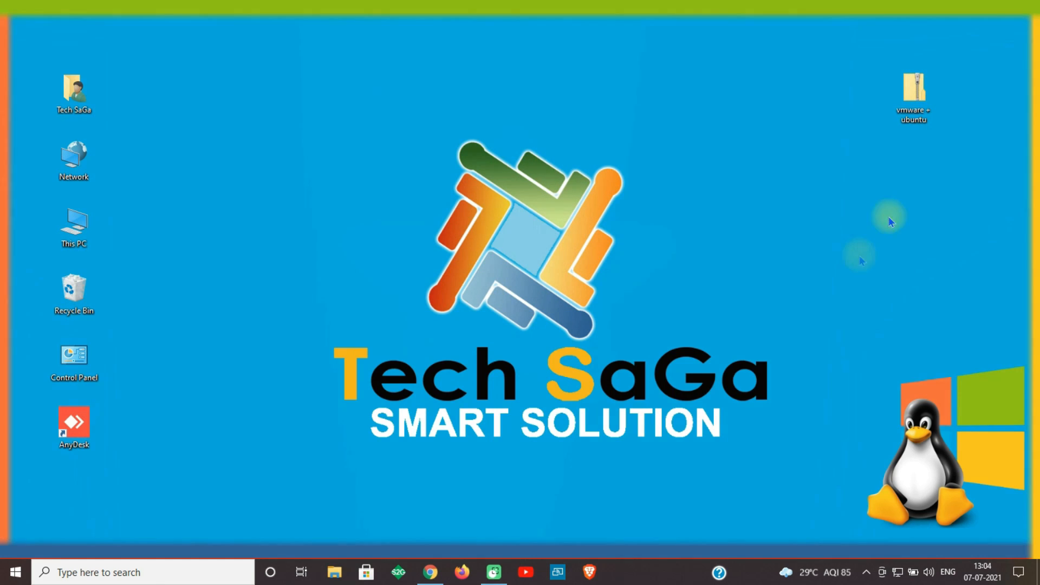
mouse_move(863, 261)
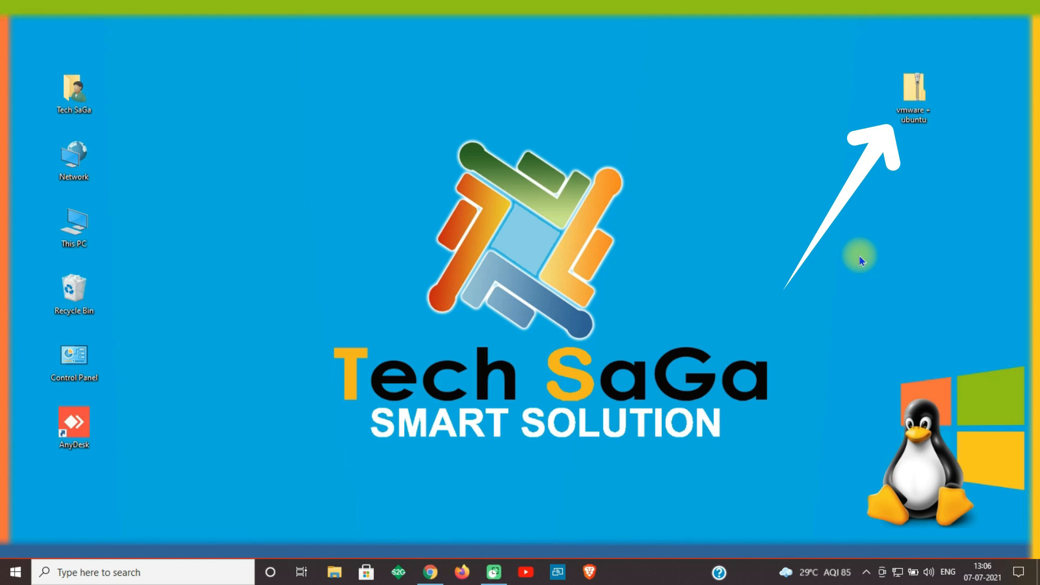
Extract the vmware + ubuntu archive with 7-Zip and place the windows + ubuntu folder beside Tech SaGa.
click(911, 97)
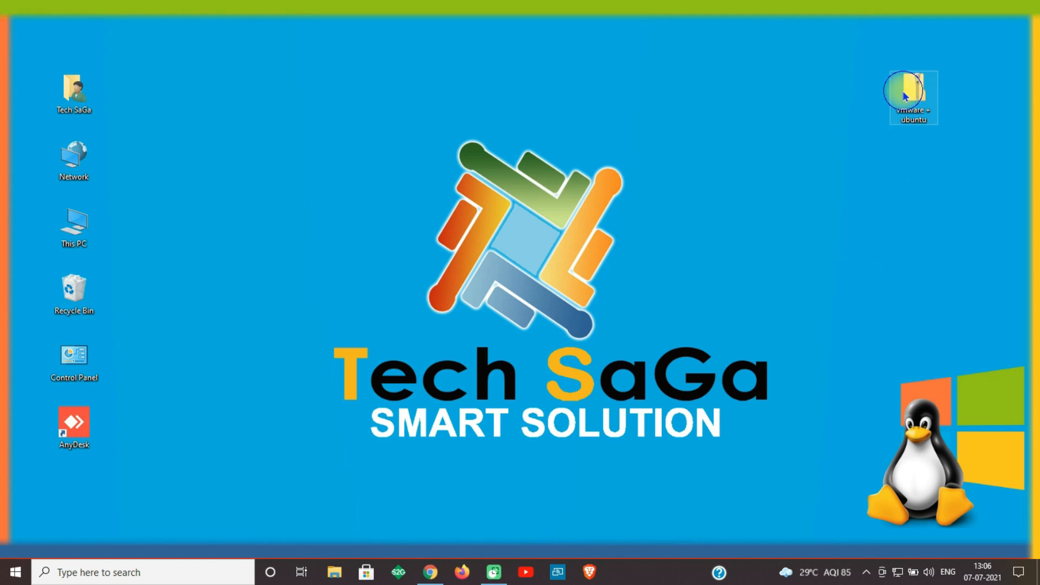
right_click(913, 97)
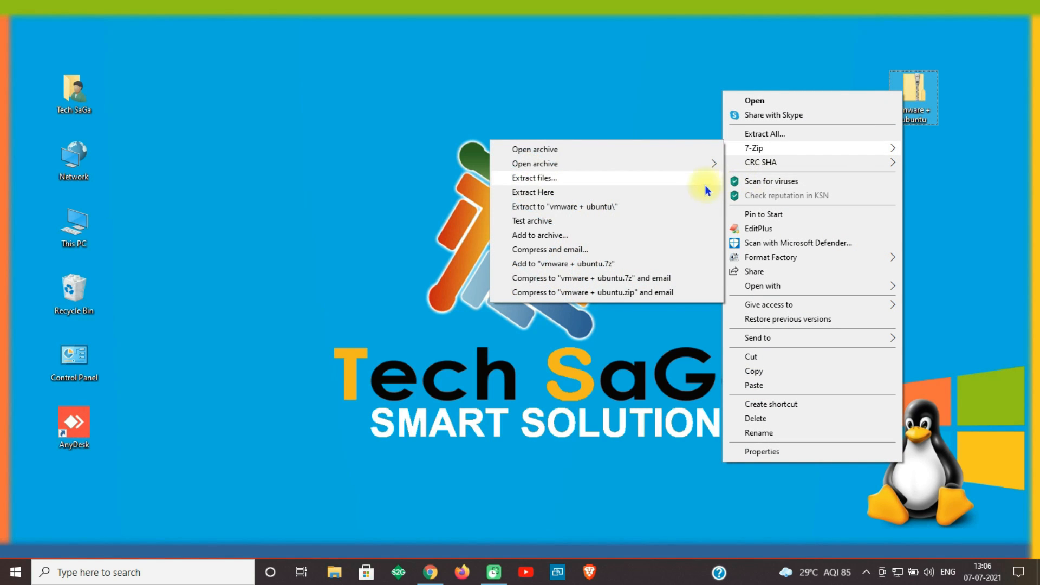
click(535, 178)
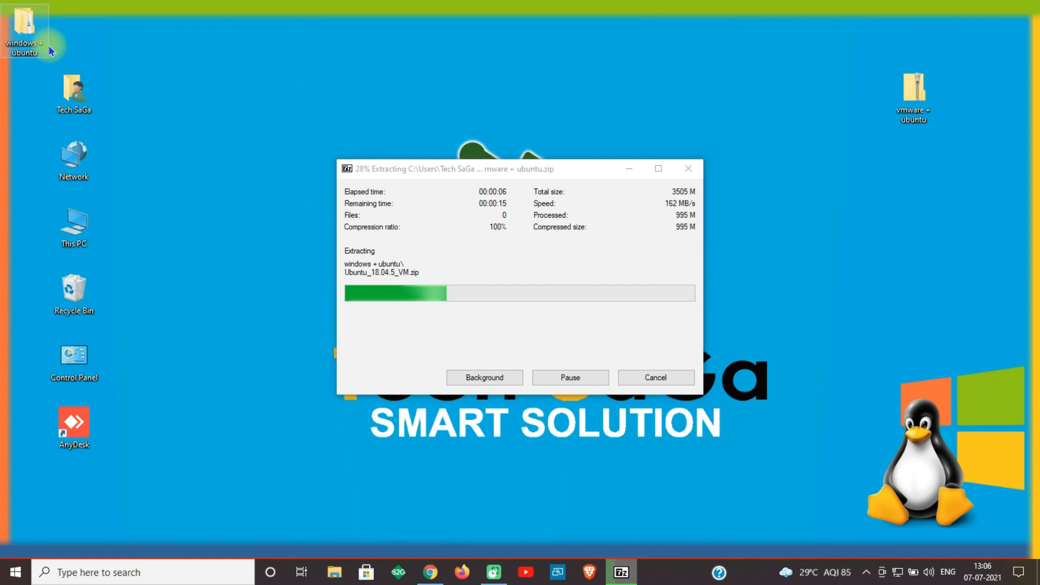
drag(26, 30, 172, 98)
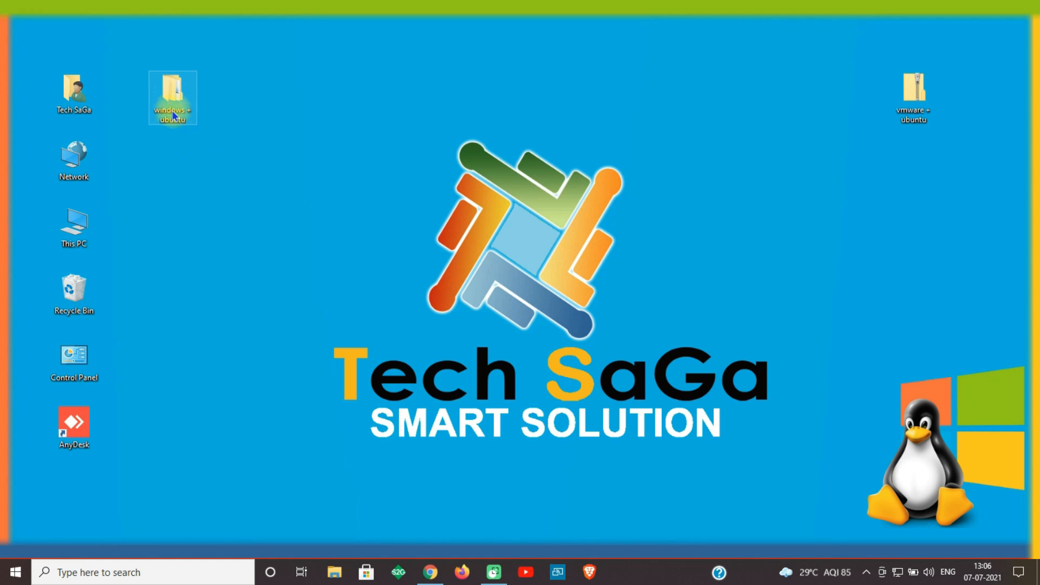
Open the windows + ubuntu folder and look at the Ubuntu_18.04.5_VM and VMware Workstation Pro archives.
double_click(172, 96)
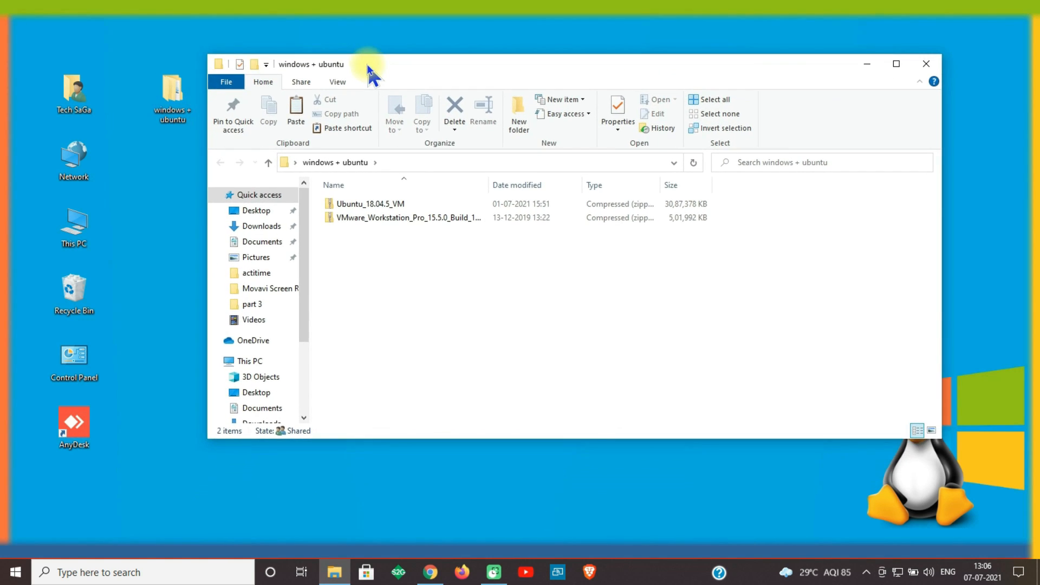
click(370, 204)
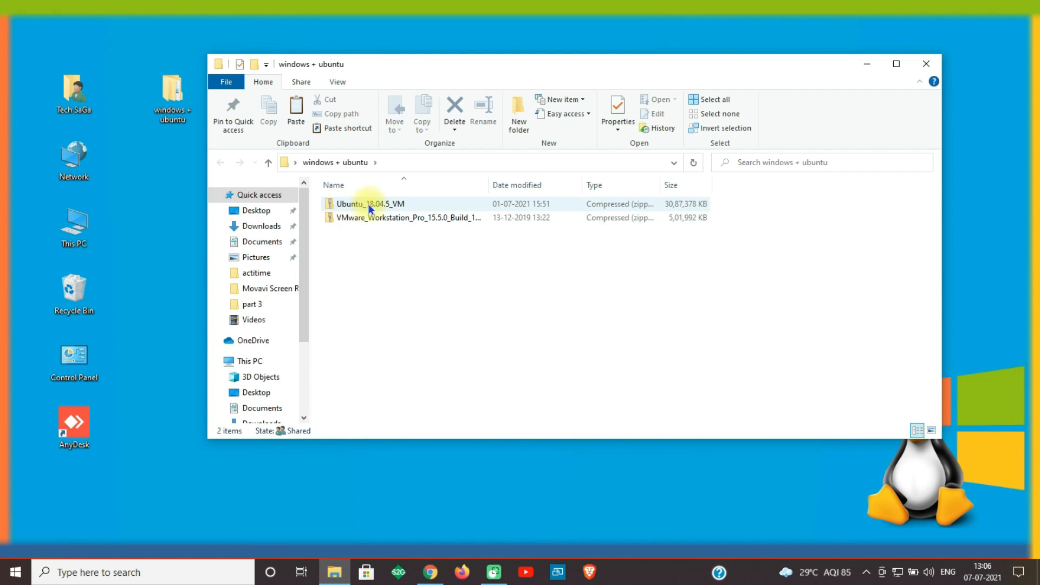
click(372, 217)
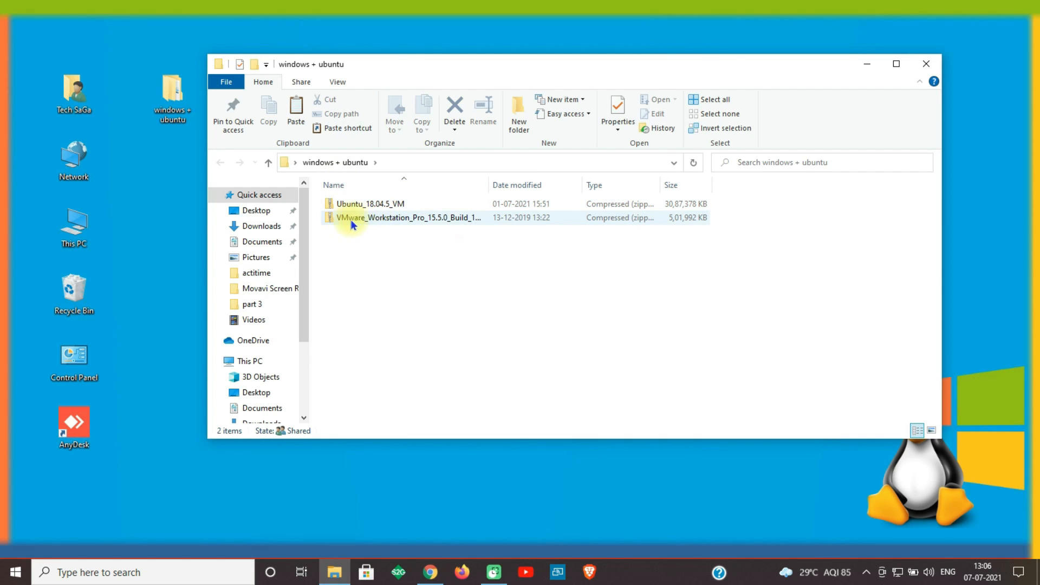
mouse_move(444, 225)
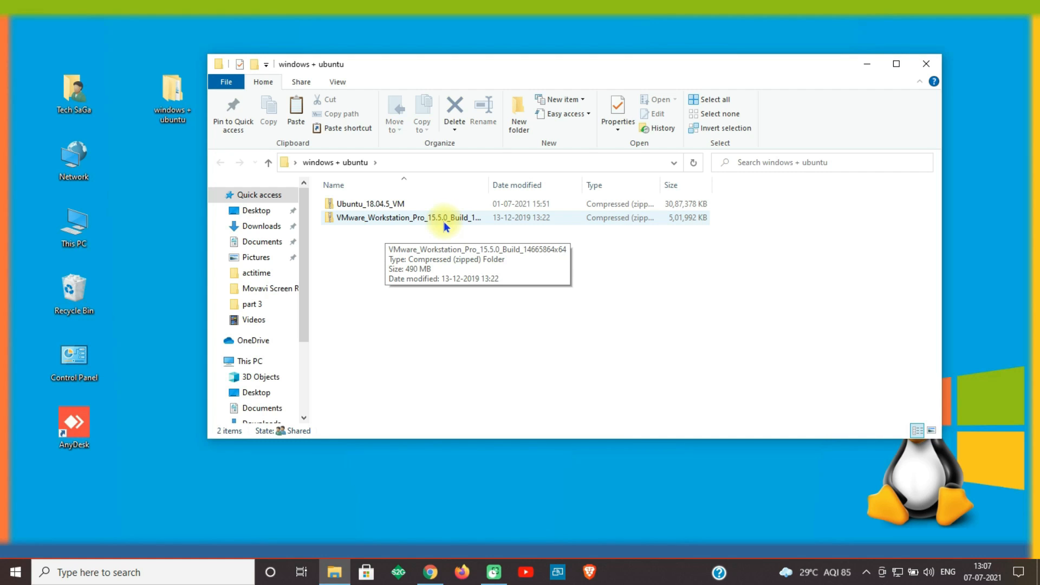
mouse_move(693, 253)
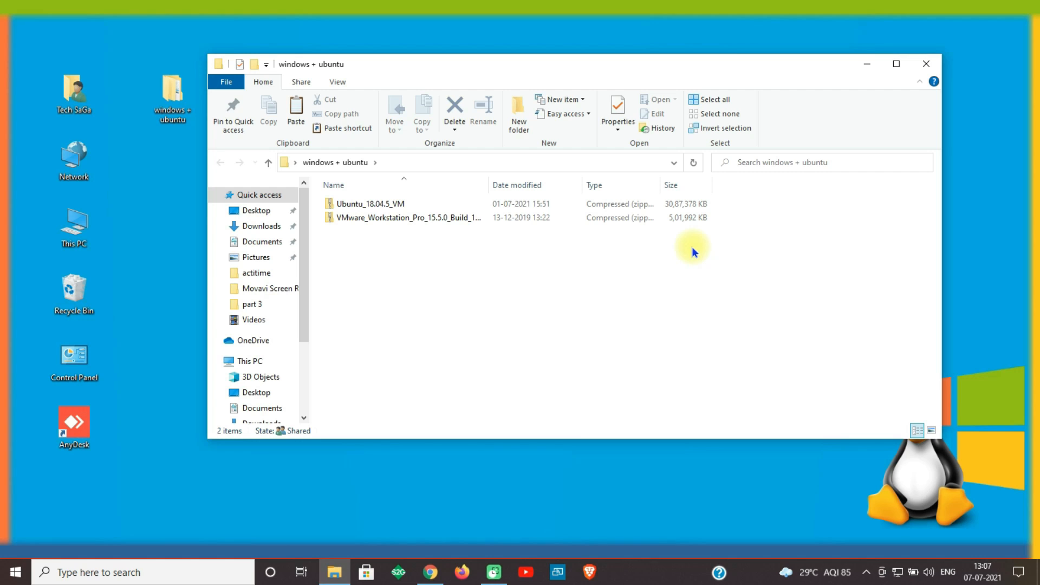
mouse_move(496, 237)
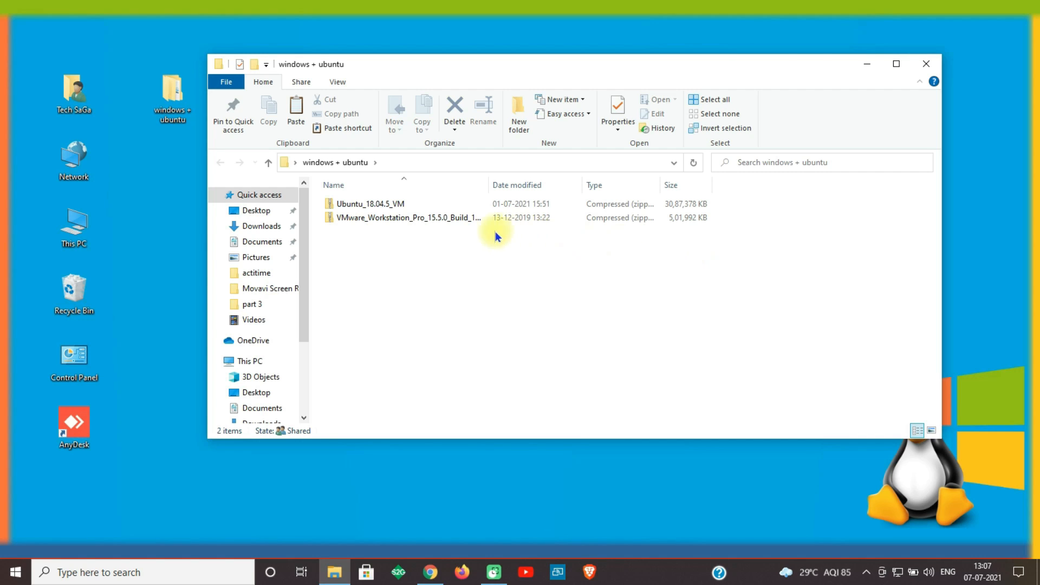
mouse_move(407, 225)
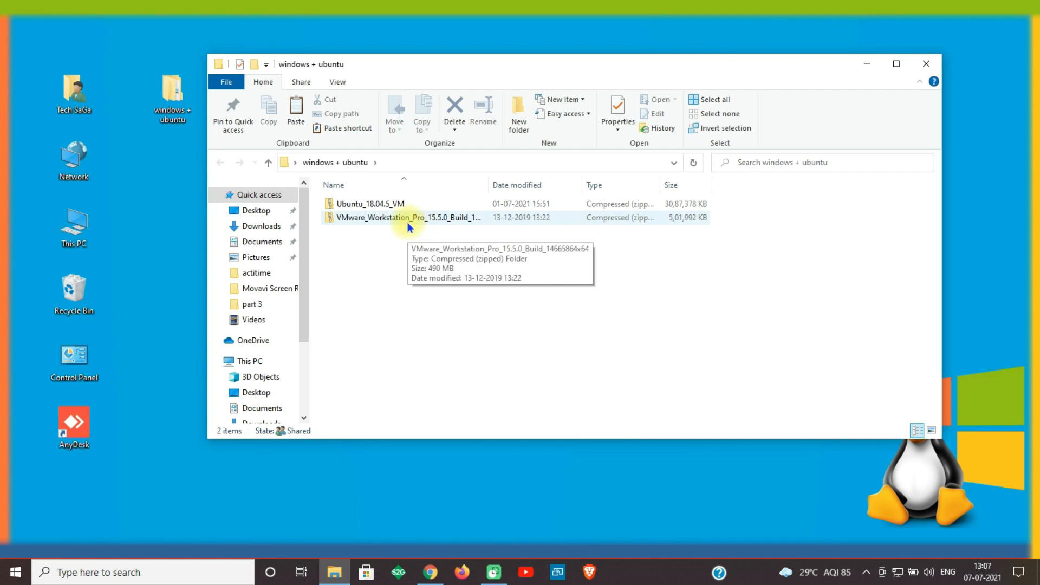
Extract the VMware Workstation Pro archive here and open its folder with Crack, key and installer.
right_click(406, 218)
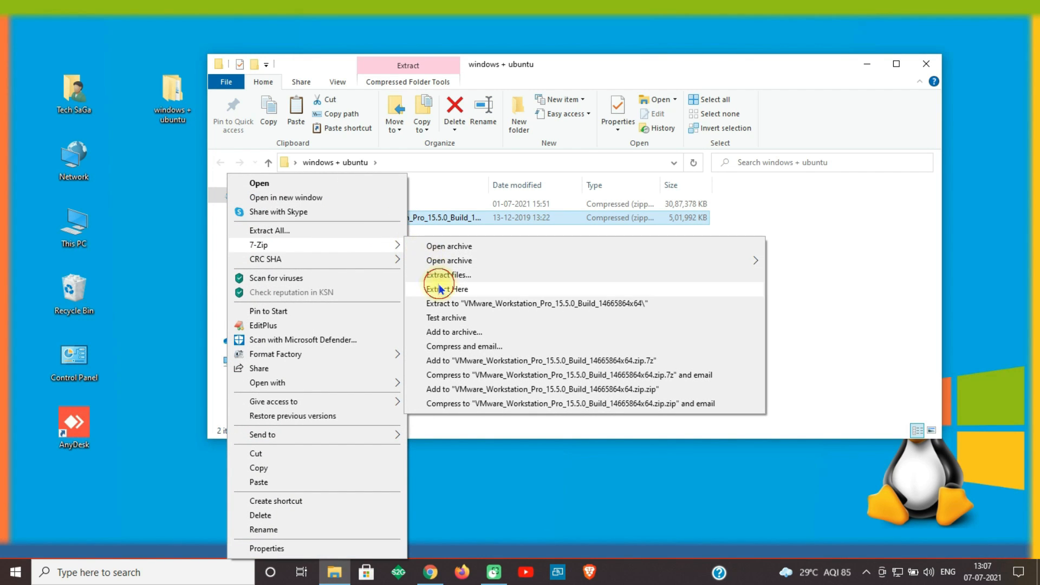
click(448, 274)
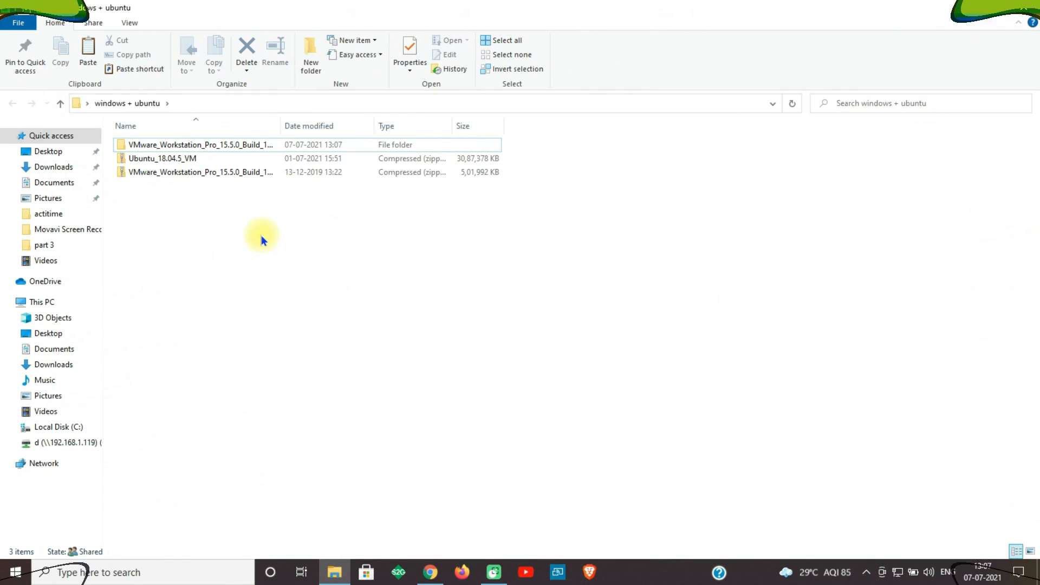
click(199, 144)
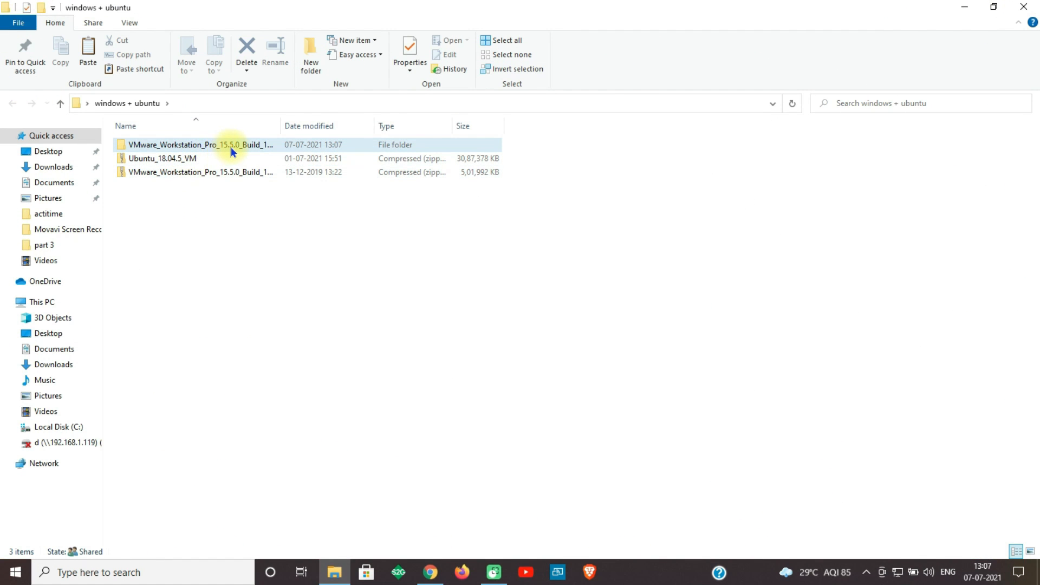
mouse_move(232, 144)
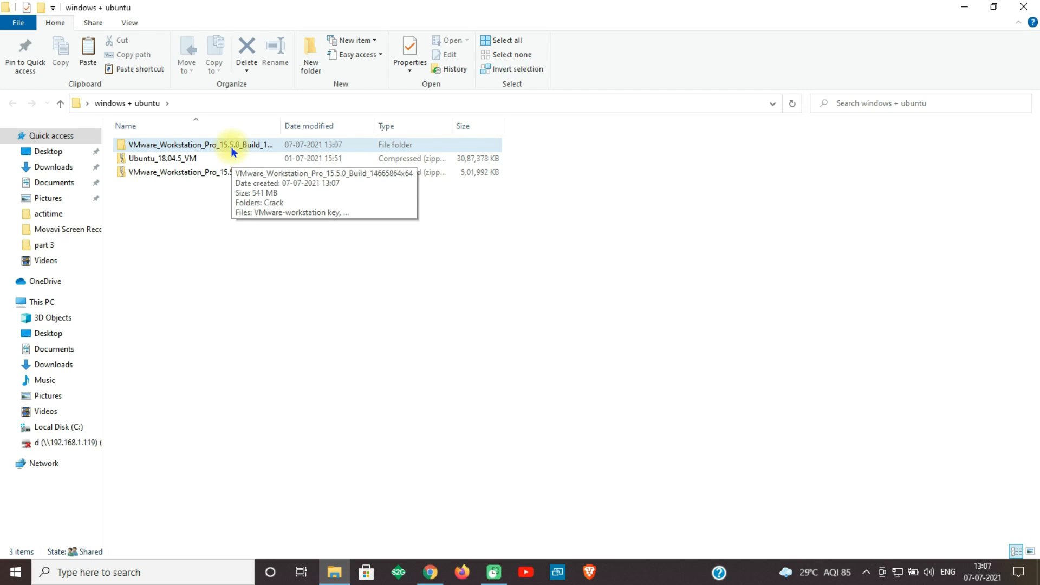
double_click(200, 144)
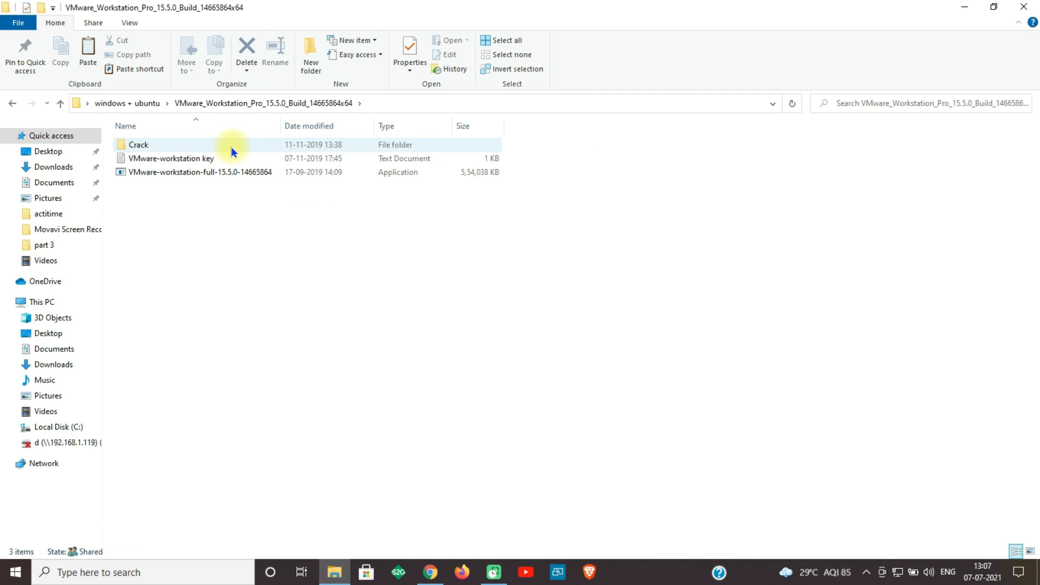
mouse_move(187, 191)
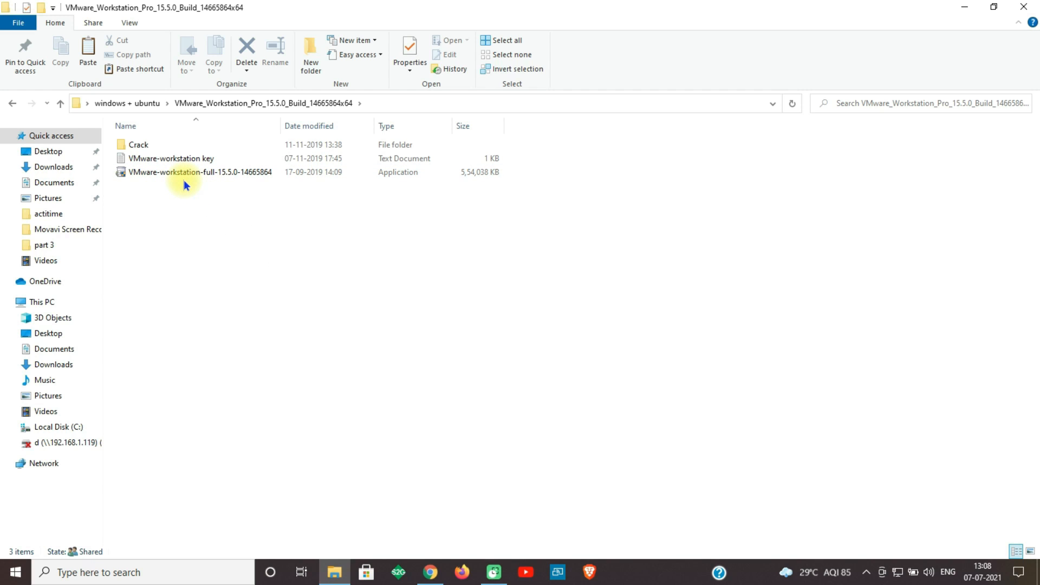
Launch the VMware Workstation full installer and allow it to make changes.
double_click(200, 172)
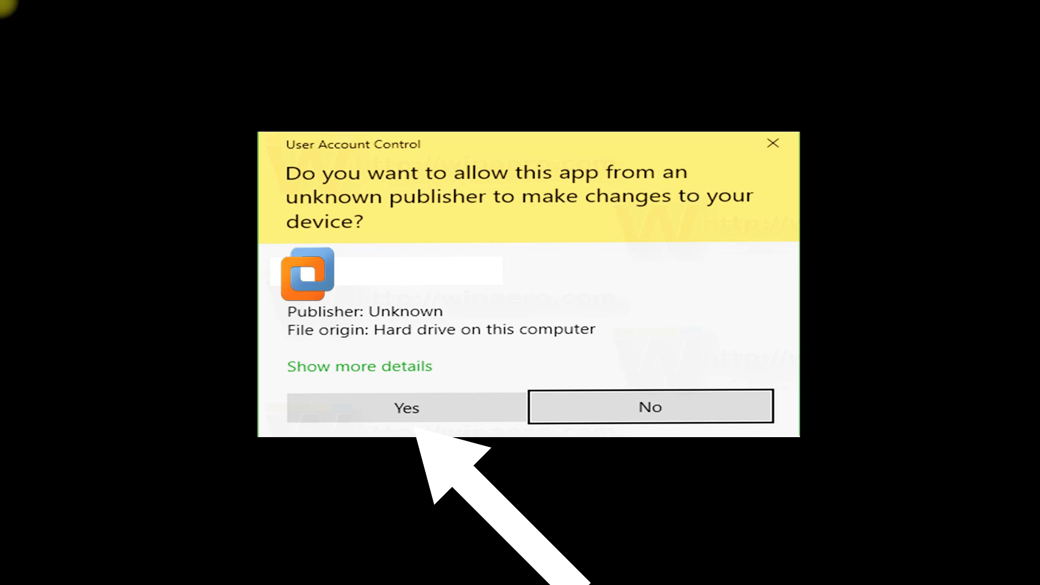
click(406, 407)
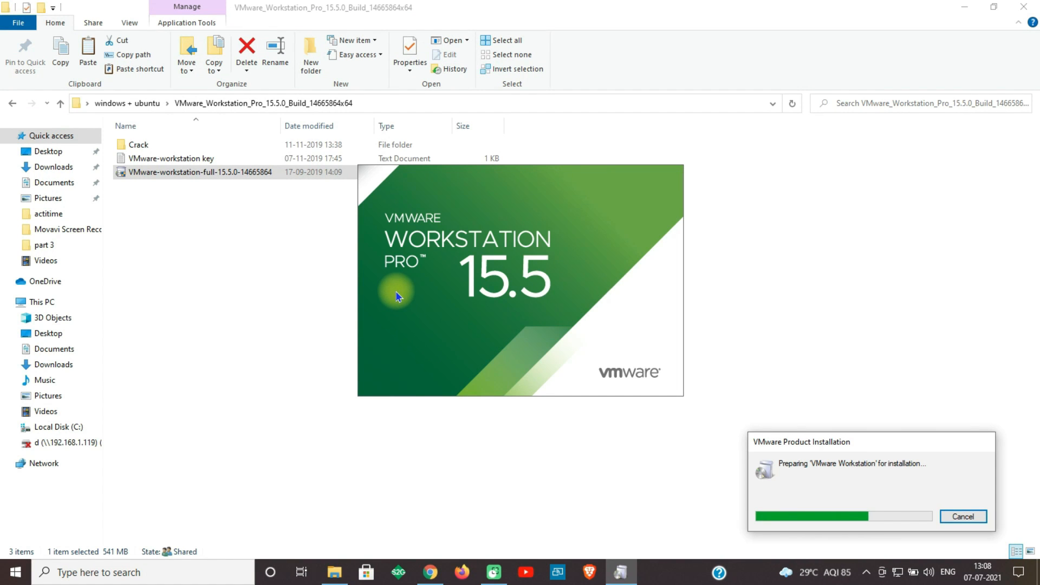
mouse_move(444, 291)
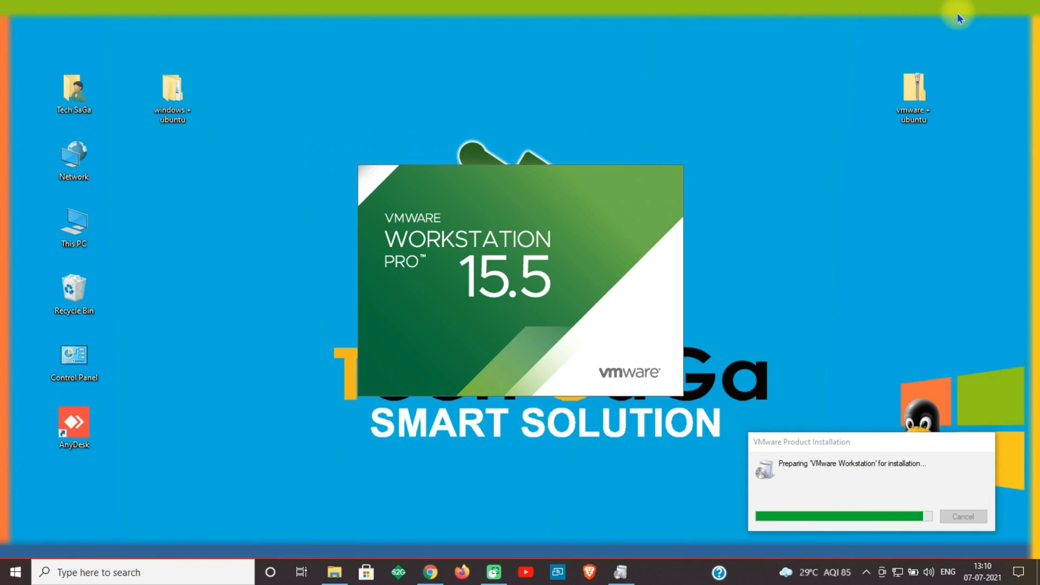
mouse_move(420, 418)
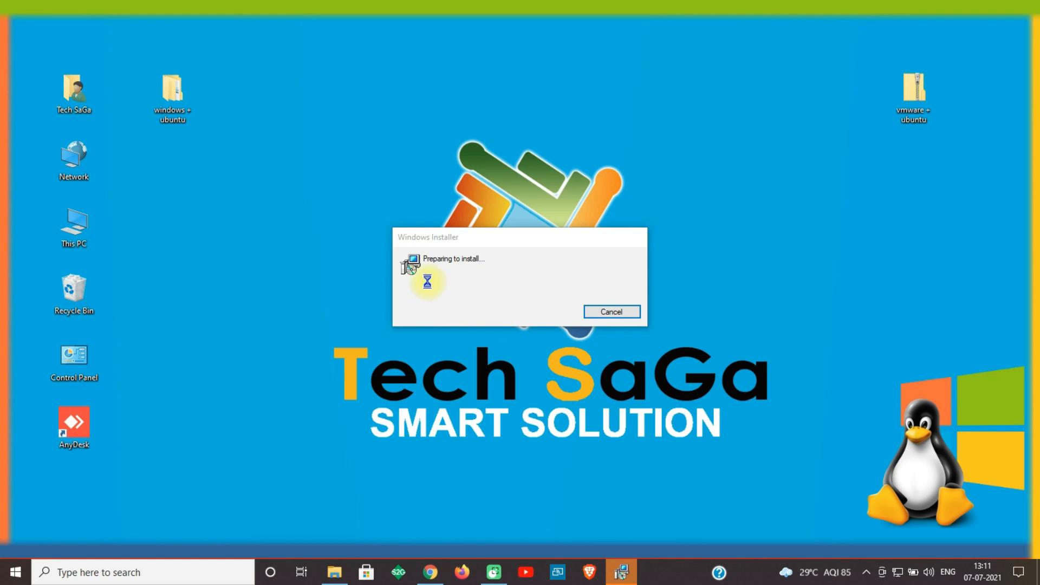
mouse_move(487, 290)
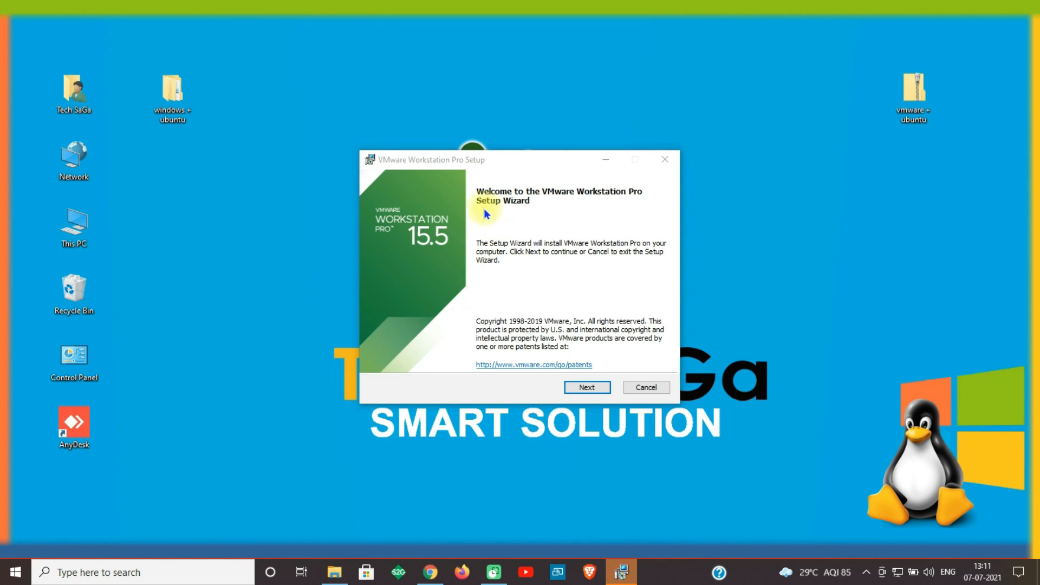
mouse_move(555, 257)
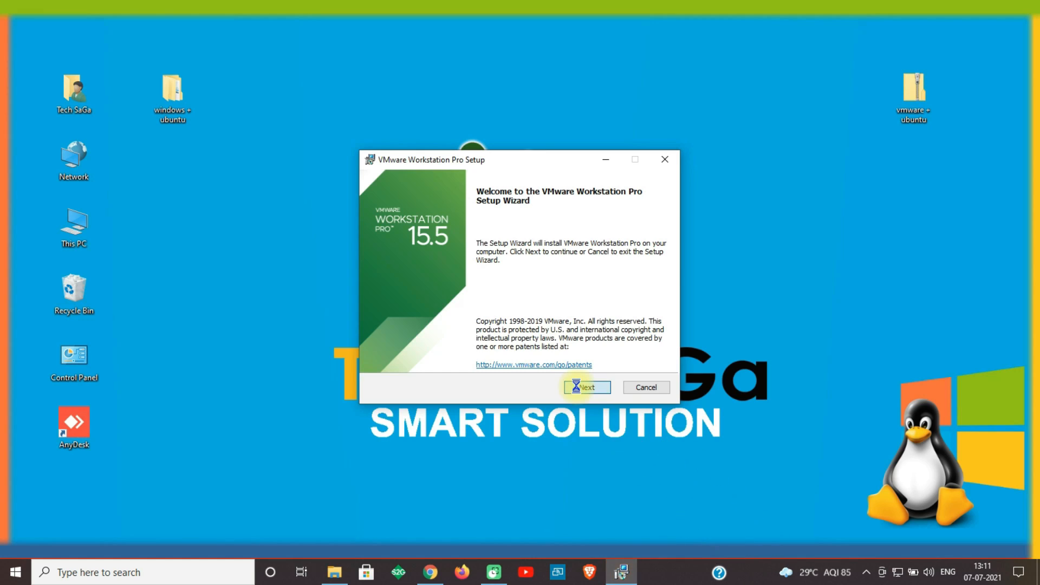
Pass the welcome page and accept the licence agreement terms.
click(586, 388)
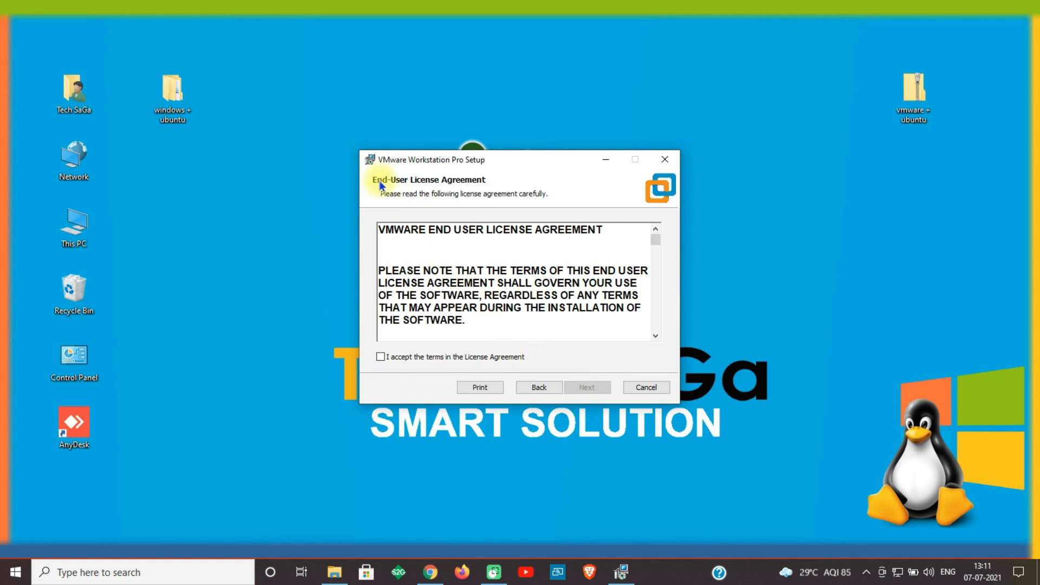
mouse_move(475, 189)
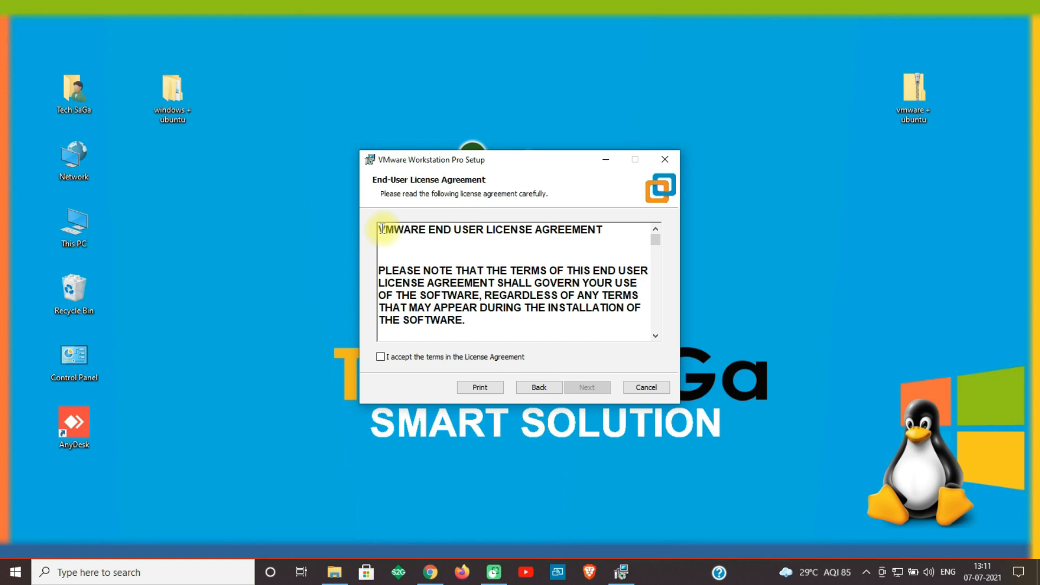
scroll(down, 3)
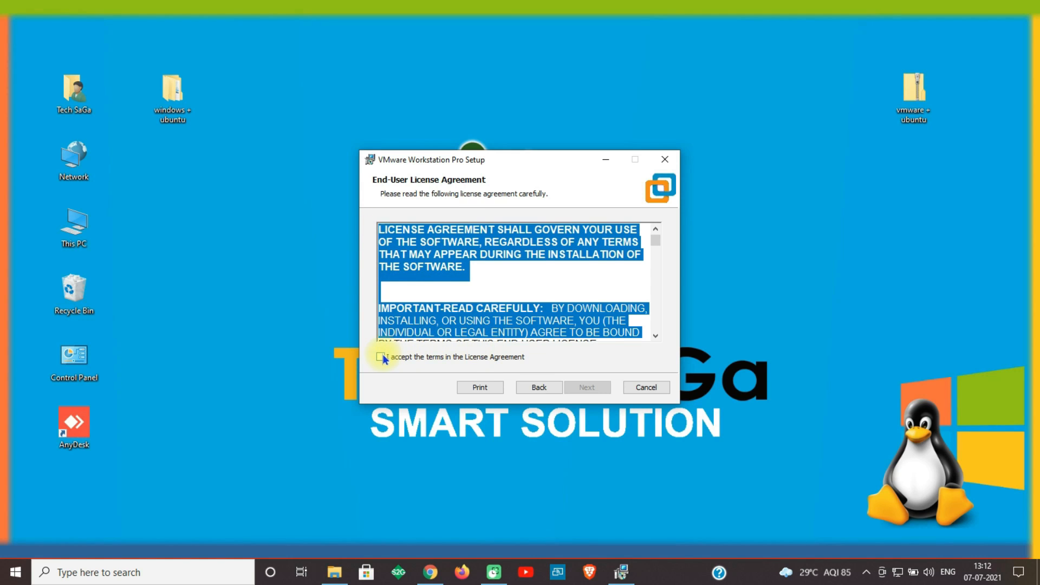
click(380, 356)
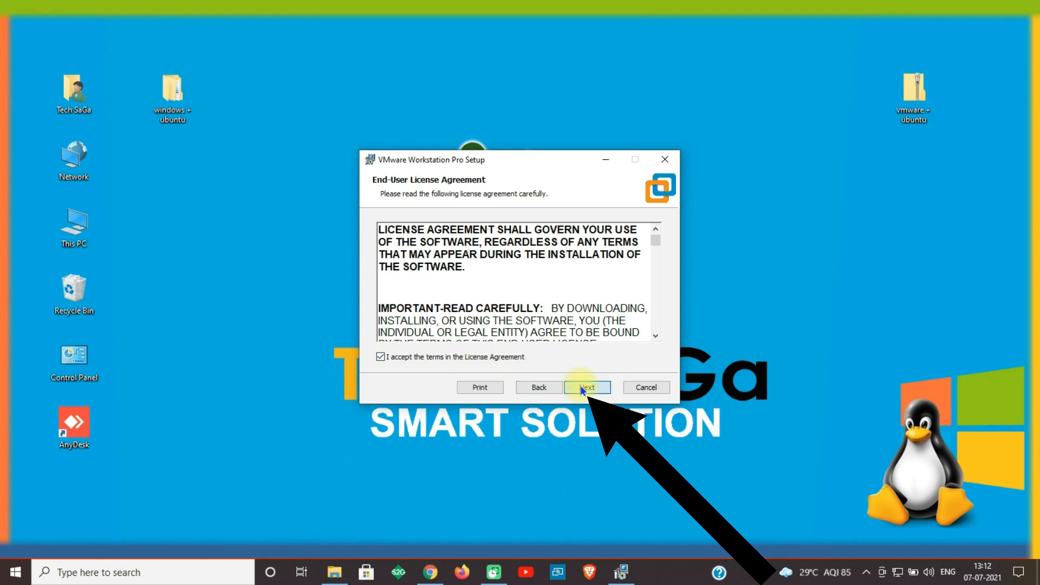
click(586, 387)
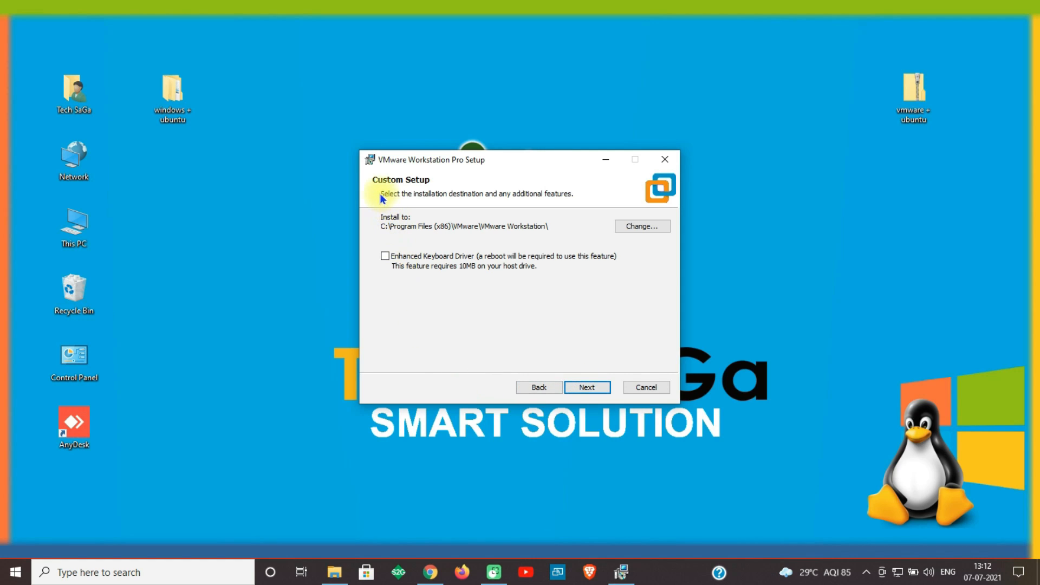
mouse_move(424, 187)
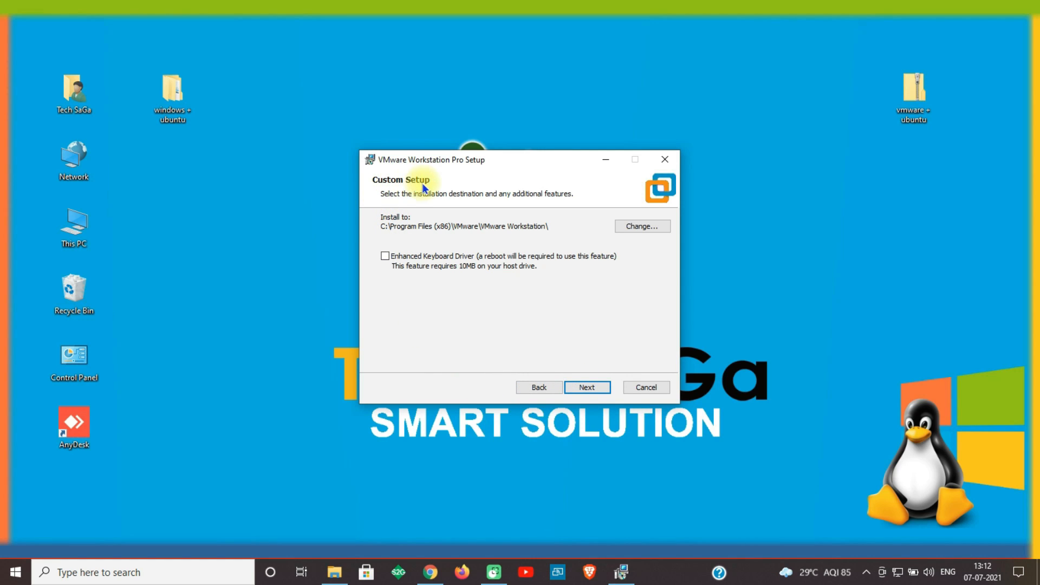
mouse_move(392, 229)
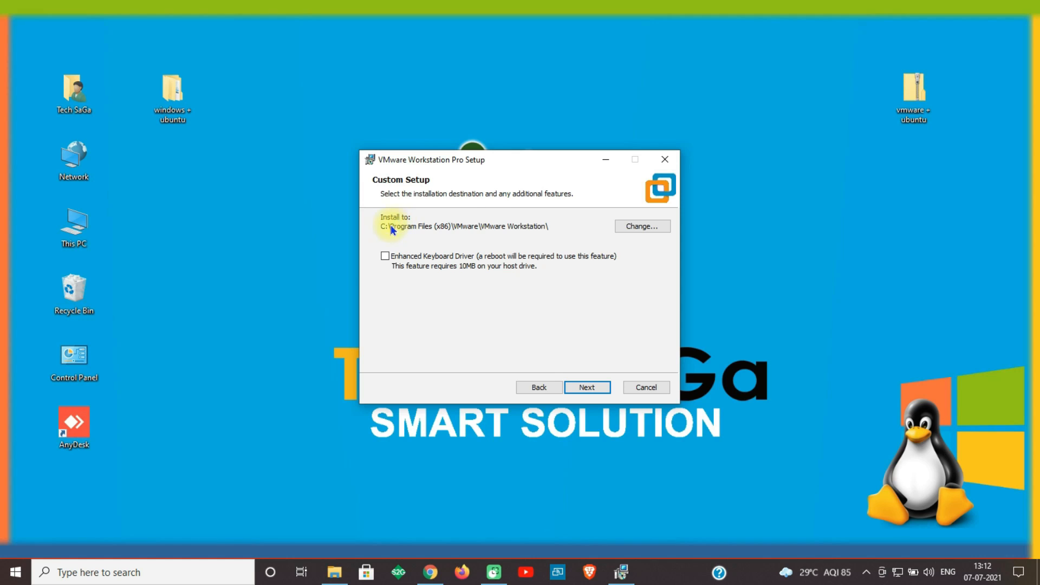
mouse_move(540, 236)
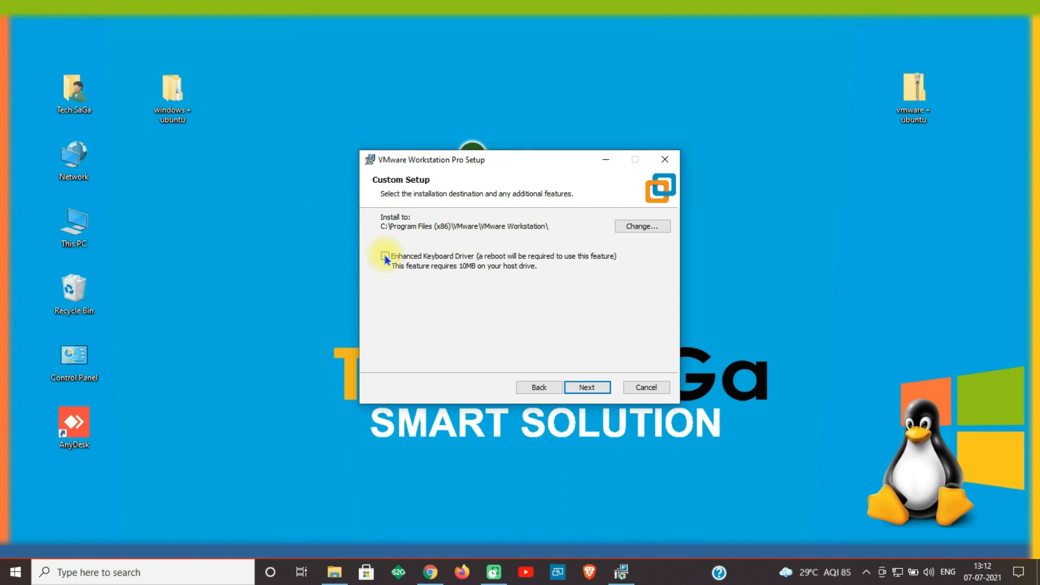
Enable the Enhanced Keyboard Driver and keep default user experience and shortcut settings up to ready-to-install.
click(386, 257)
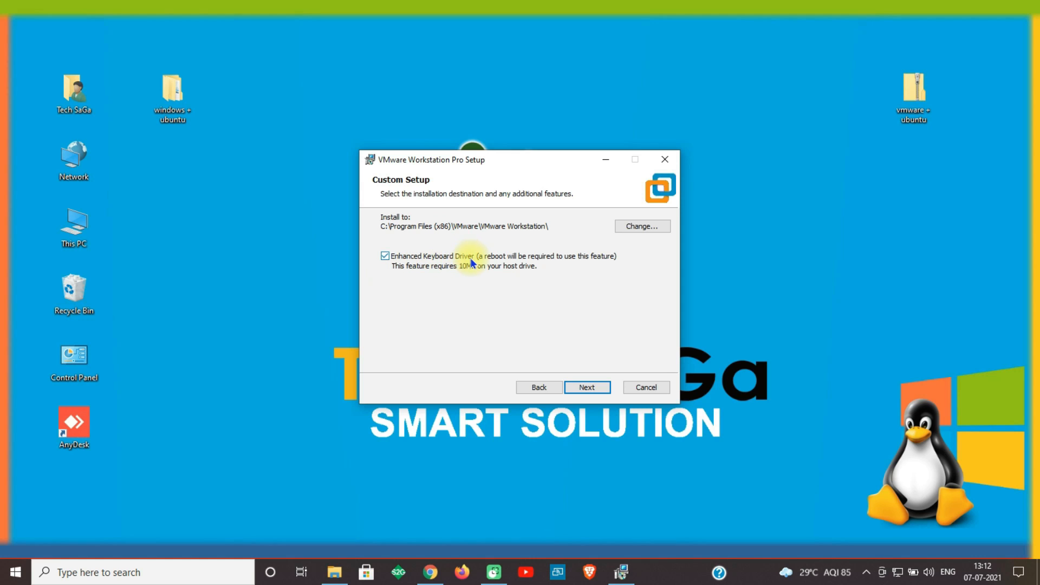
click(587, 388)
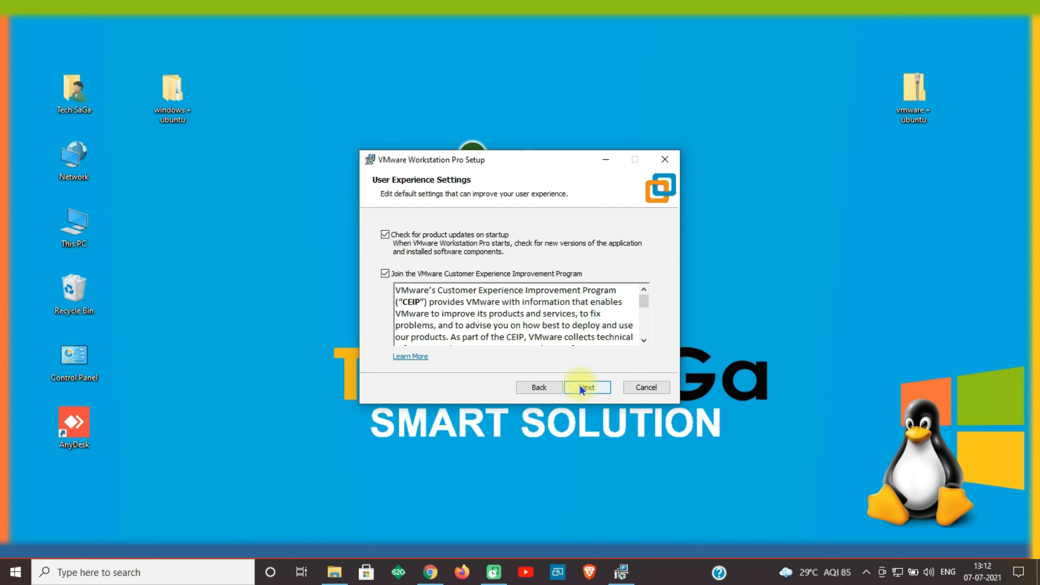
mouse_move(437, 187)
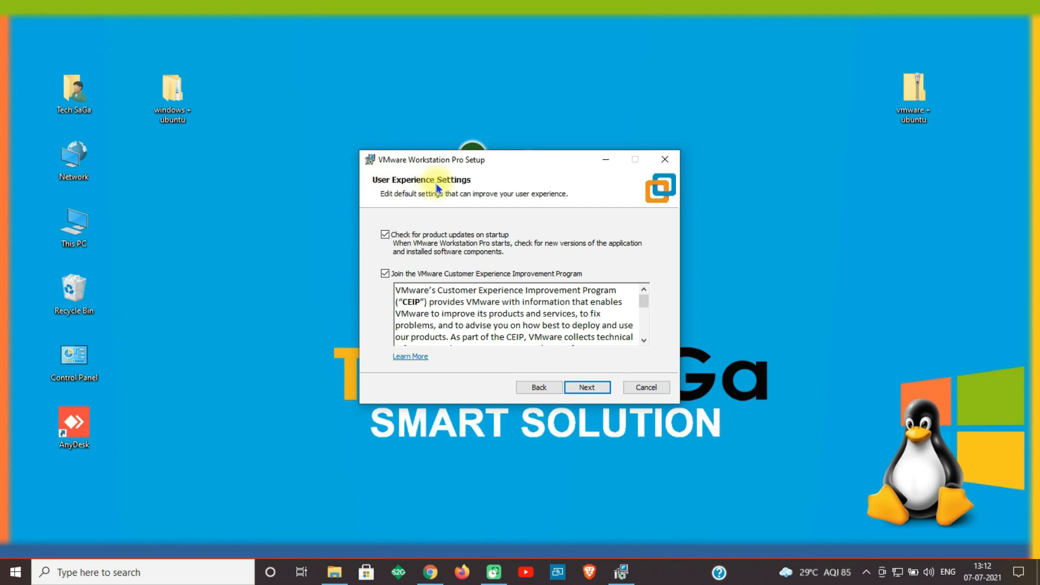
mouse_move(397, 241)
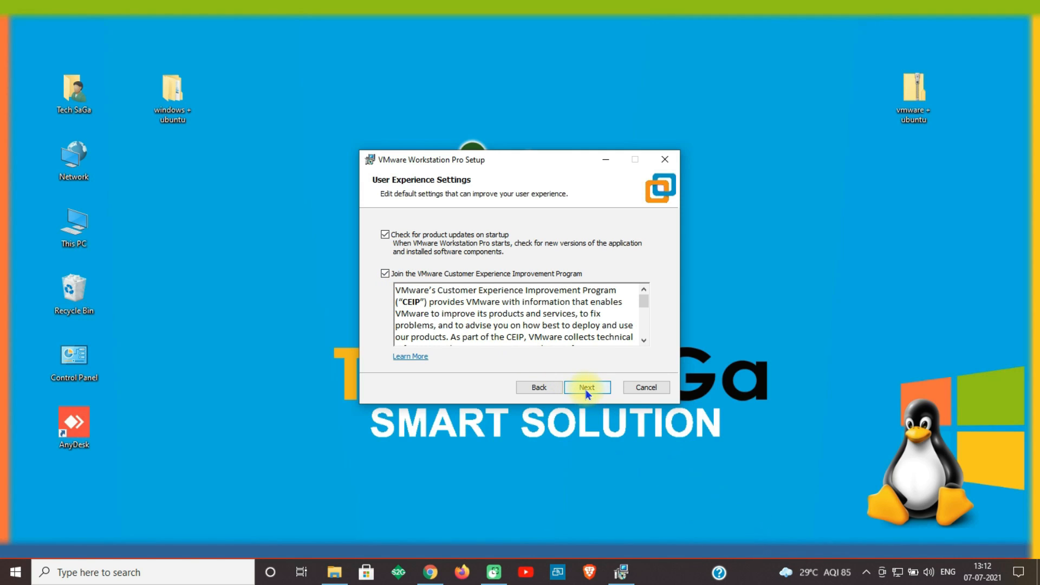
click(586, 386)
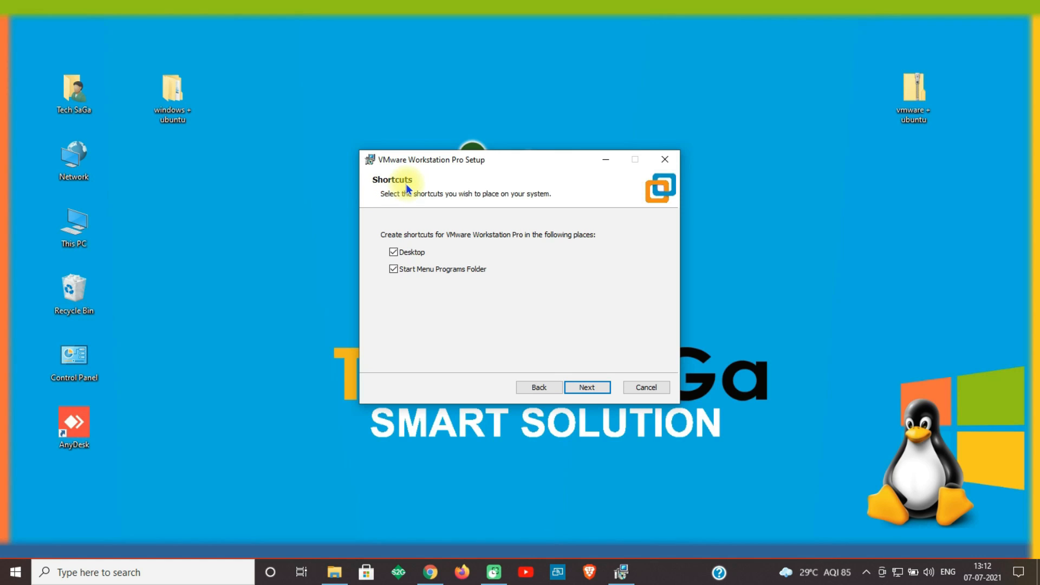
mouse_move(399, 271)
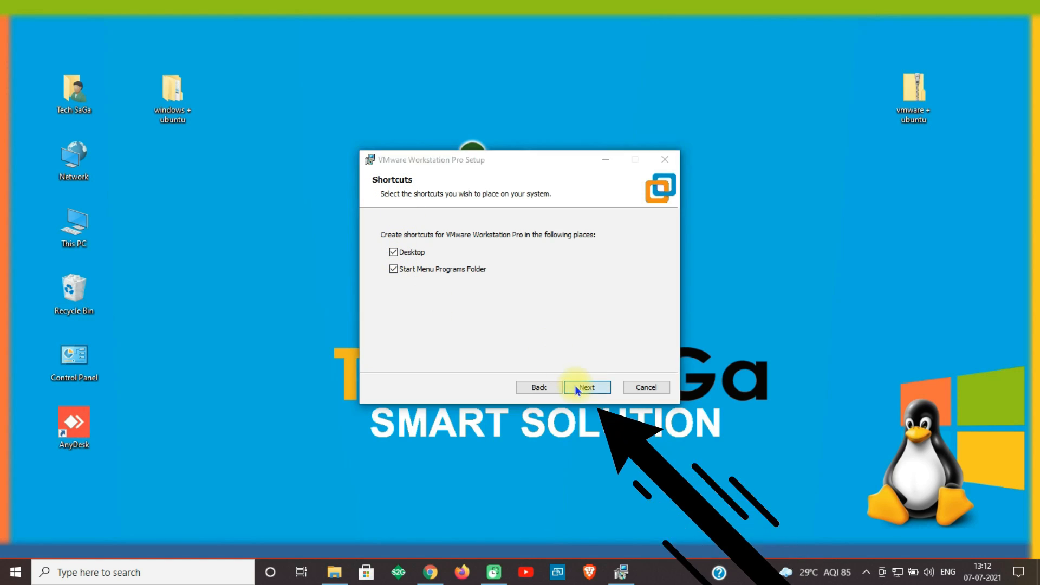
click(586, 388)
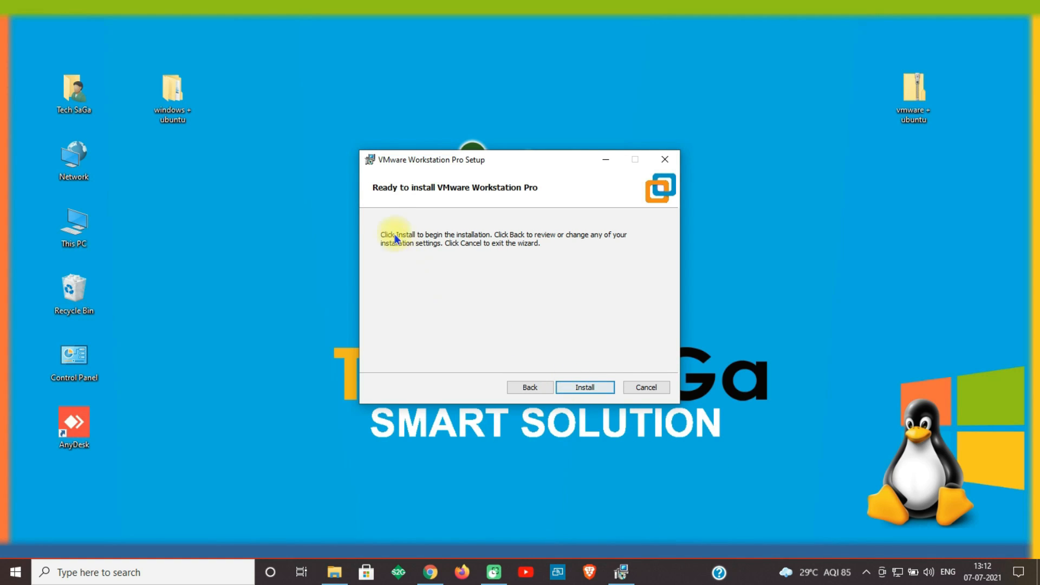
mouse_move(529, 207)
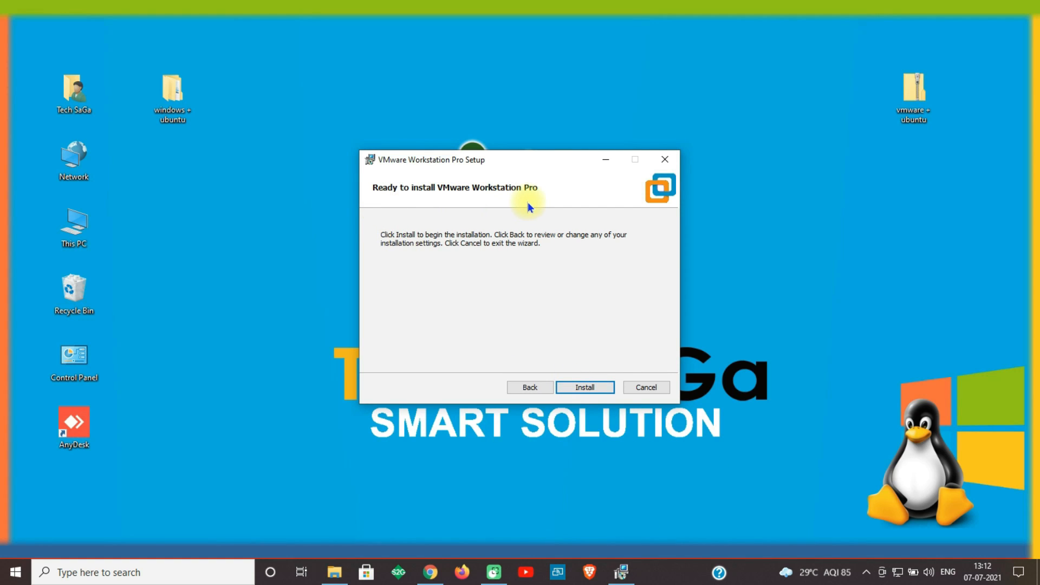
Start installing VMware Workstation Pro and wait for the wizard to complete.
click(584, 387)
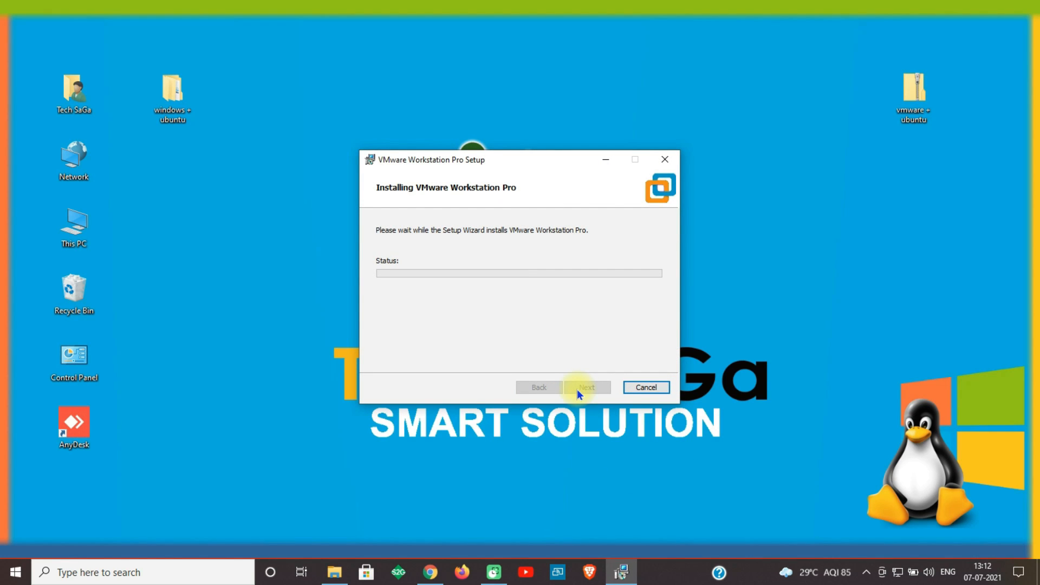
mouse_move(453, 194)
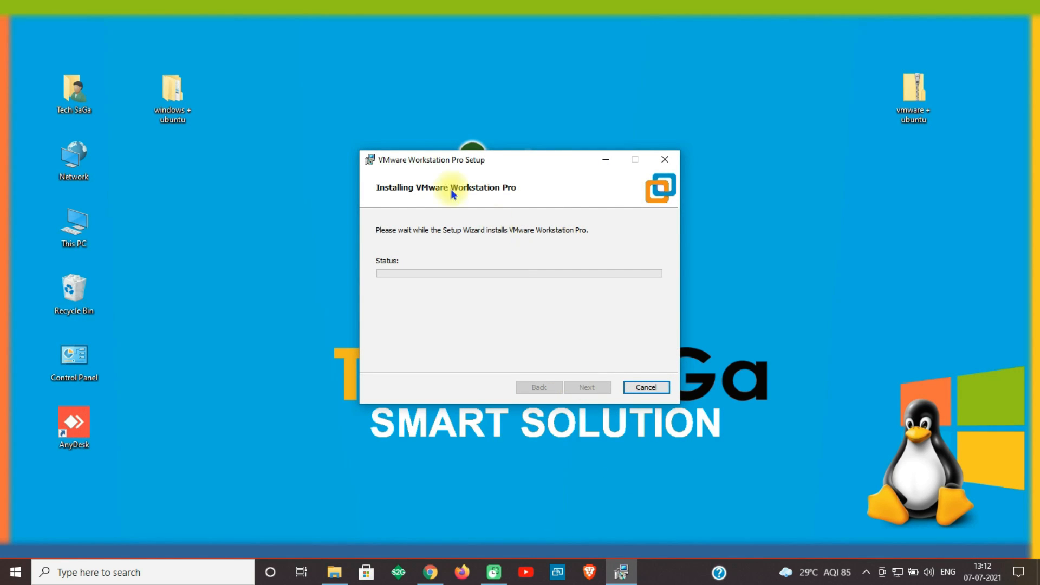
mouse_move(527, 201)
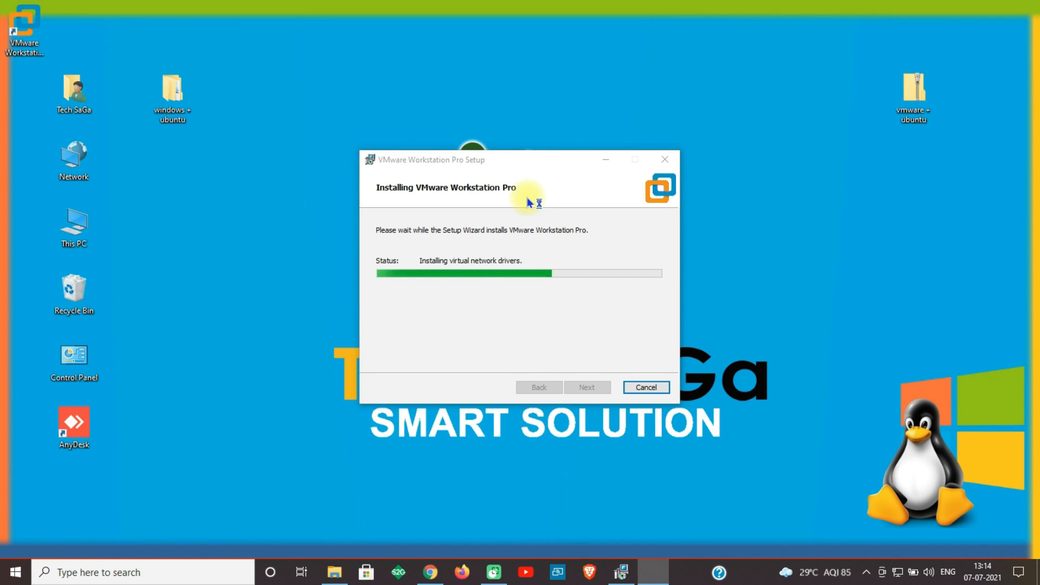
mouse_move(529, 202)
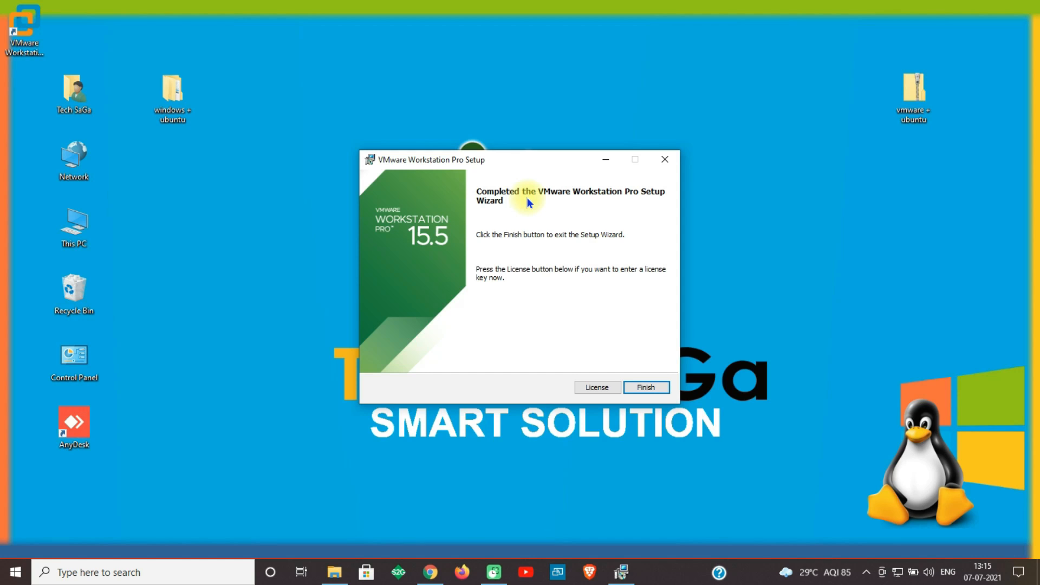
mouse_move(362, 185)
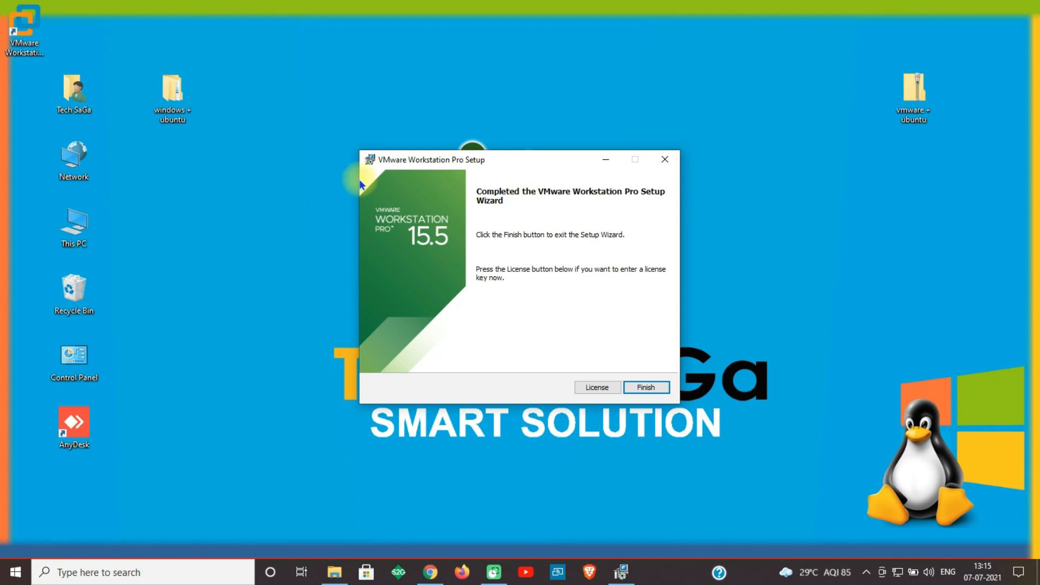
mouse_move(511, 220)
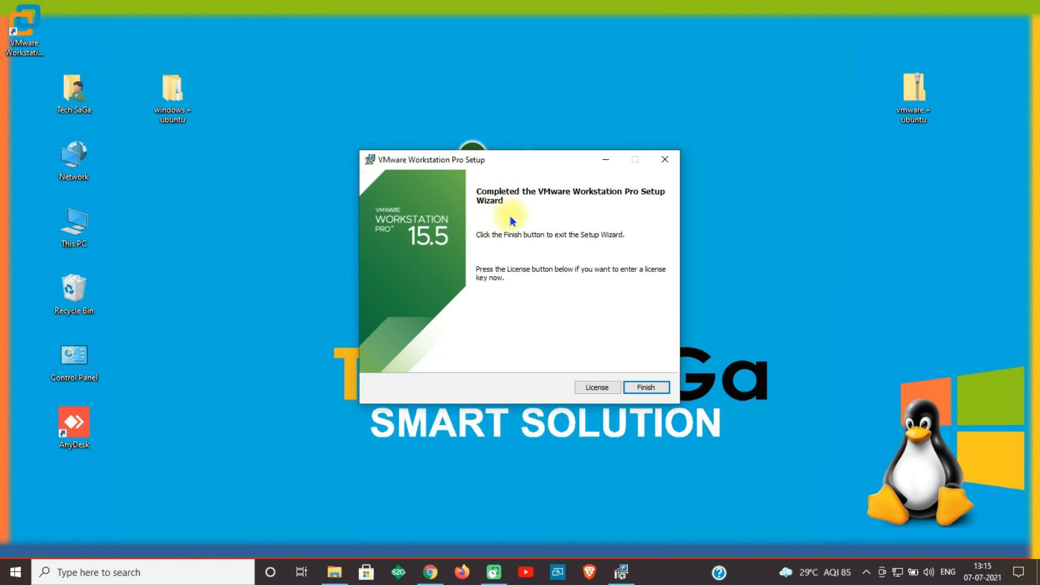
mouse_move(597, 387)
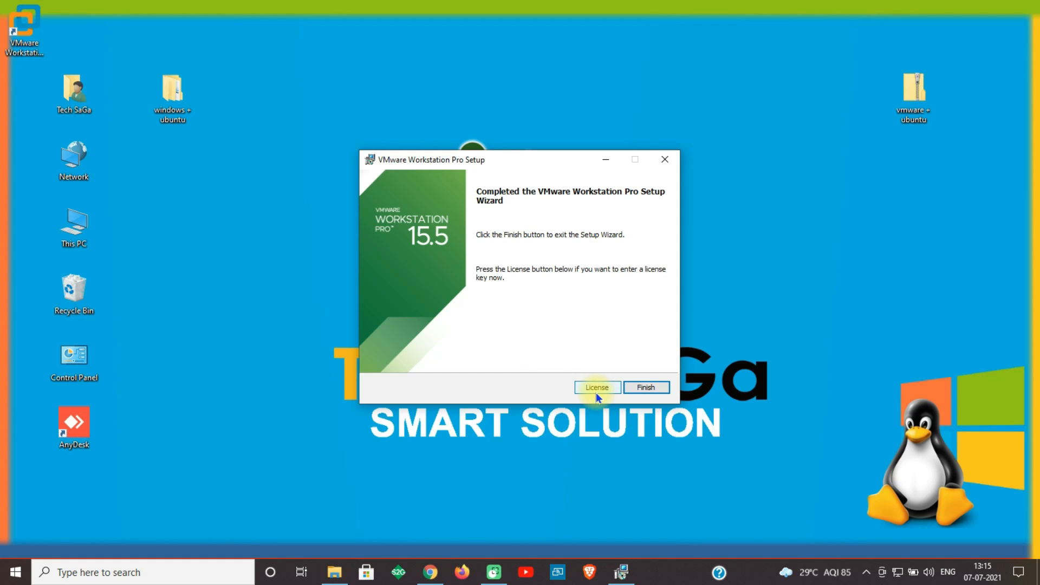
mouse_move(278, 223)
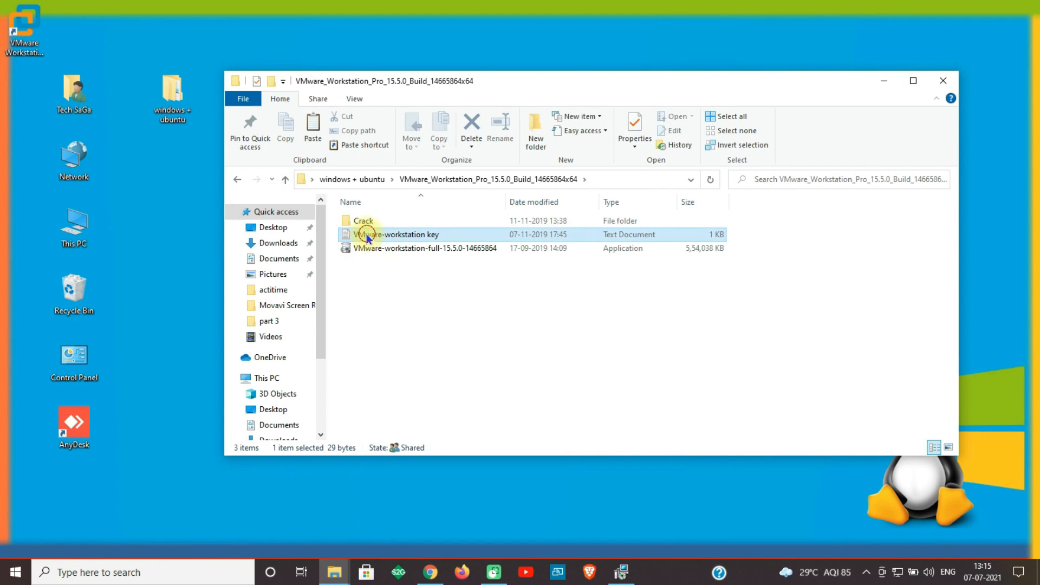
Open the VMware-workstation key text file in Notepad and select the whole licence key.
double_click(397, 234)
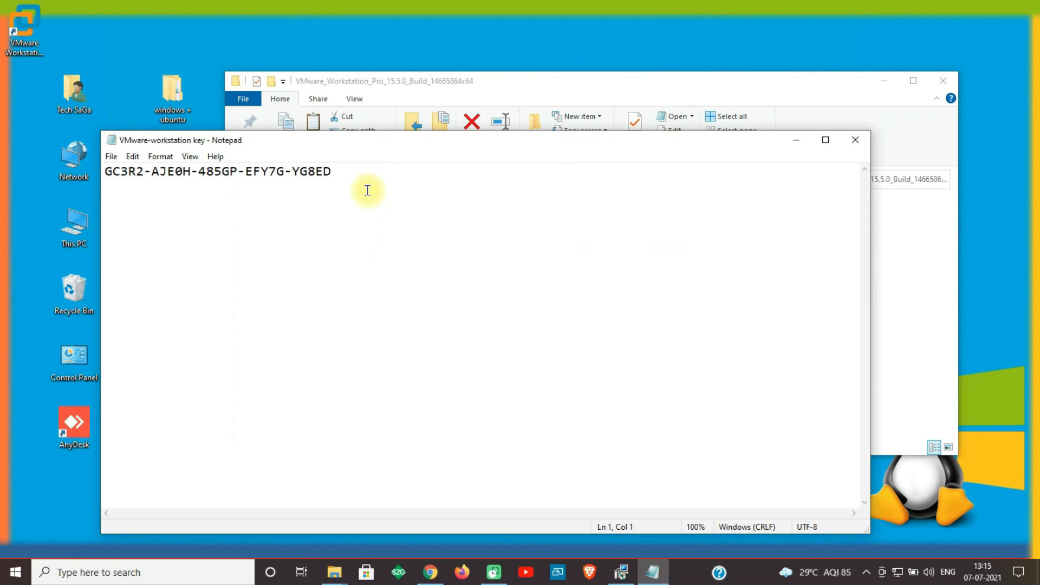
triple_click(216, 171)
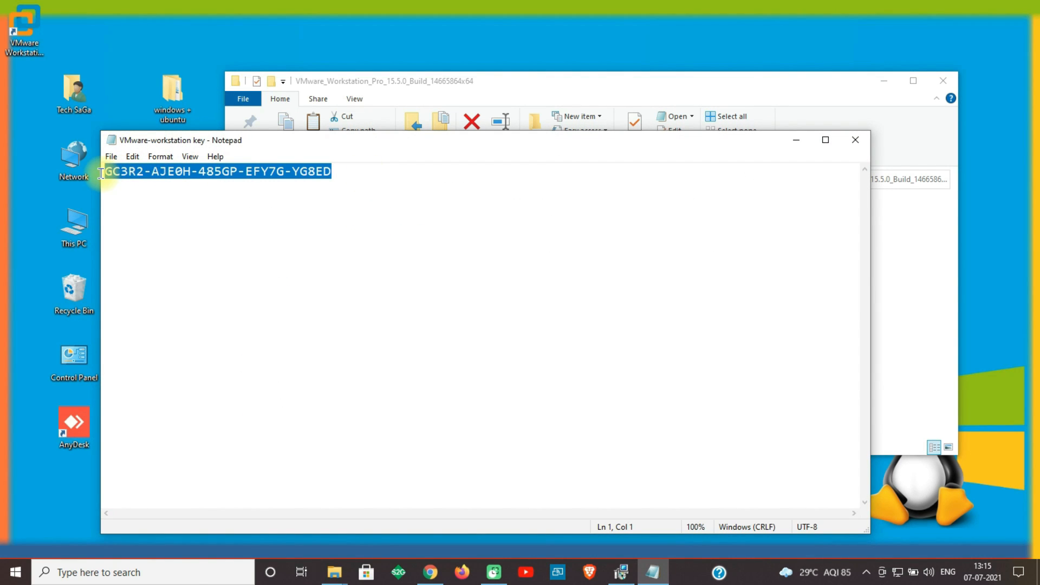
mouse_move(782, 140)
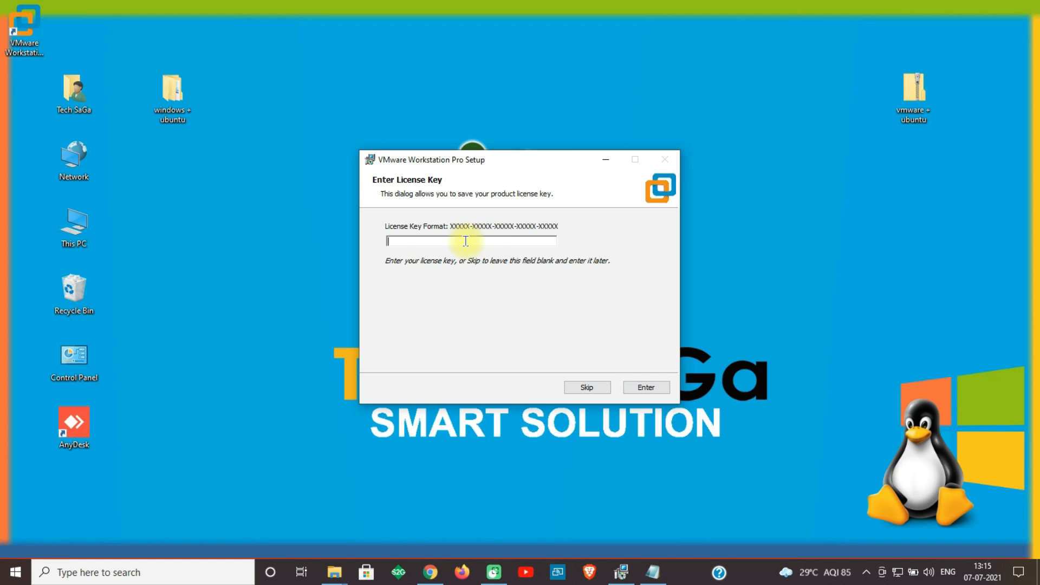
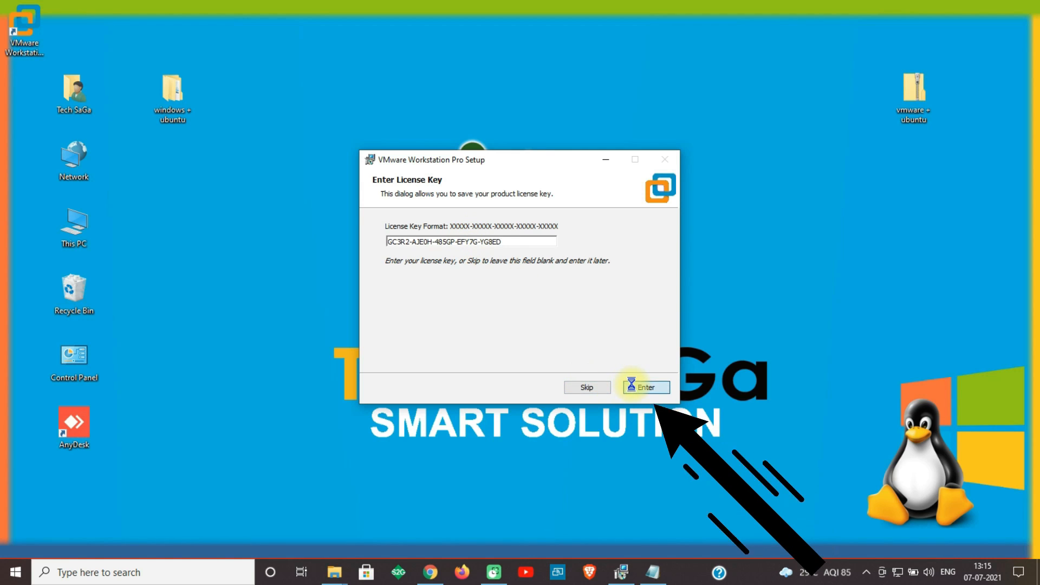
click(645, 387)
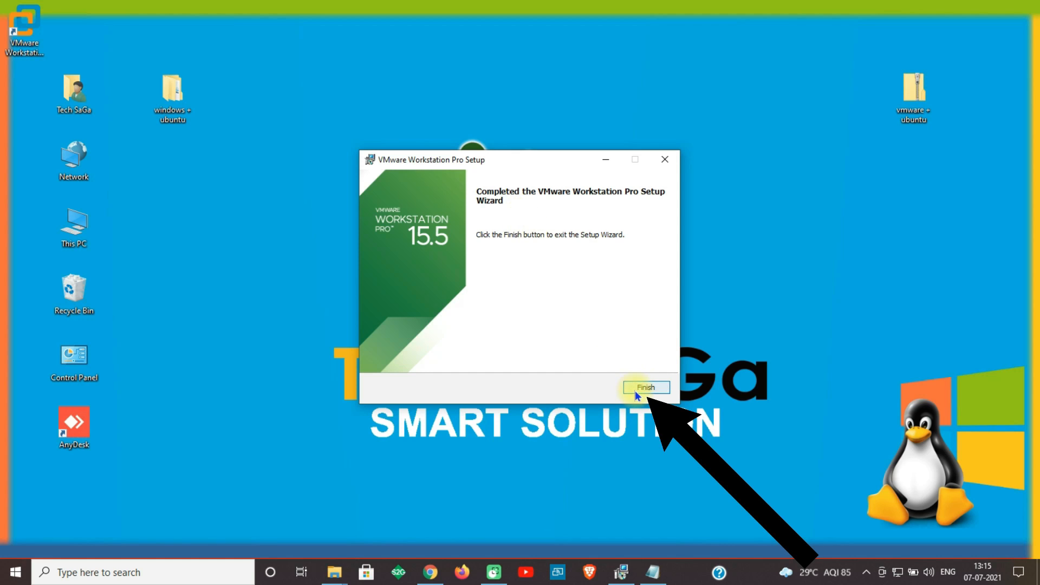
click(643, 387)
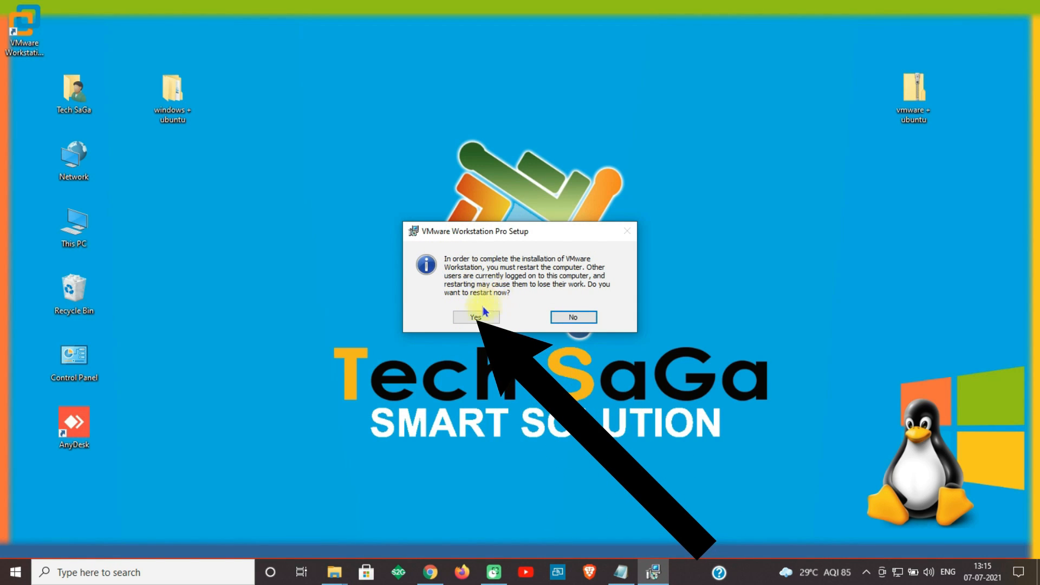
click(476, 317)
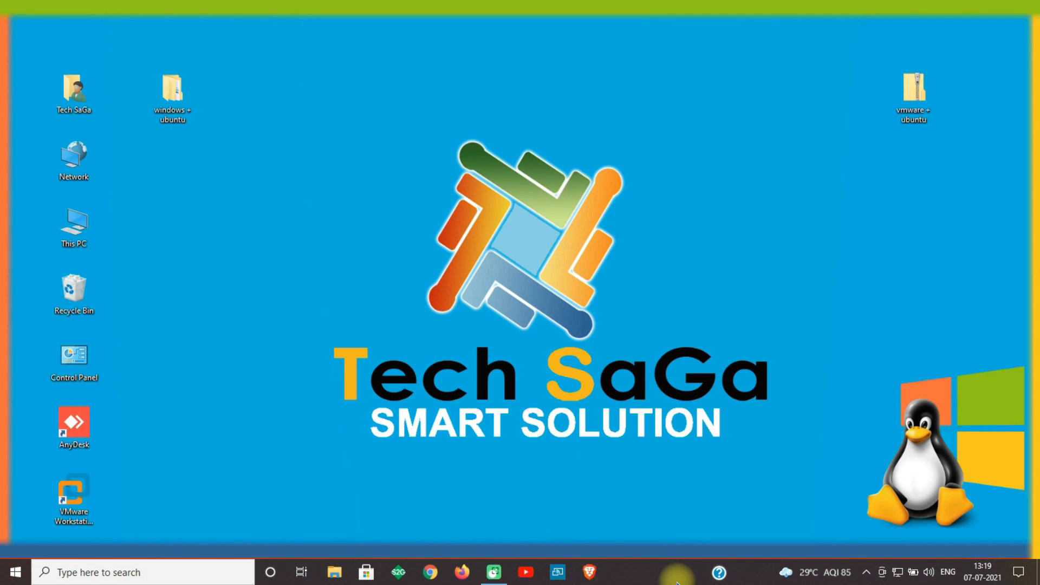
mouse_move(882, 534)
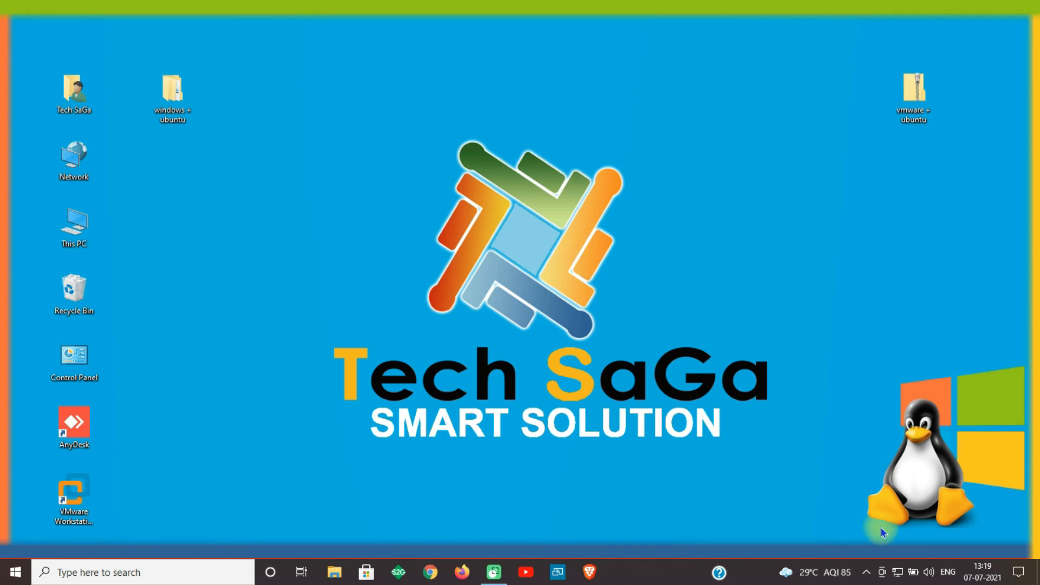
mouse_move(359, 397)
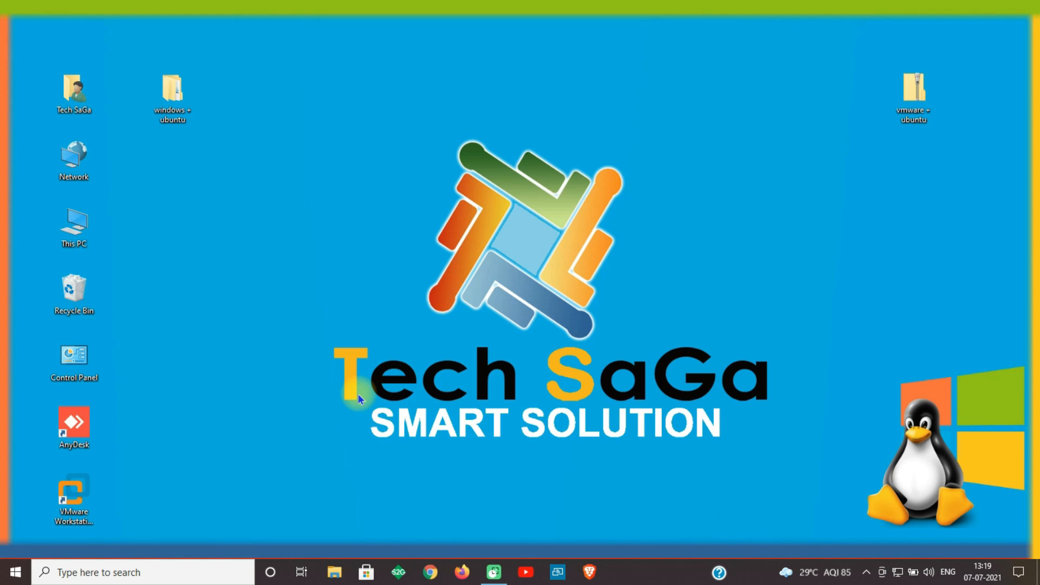
Open the windows + ubuntu folder and extract Ubuntu_18.04.5_VM here with 7-Zip.
click(173, 100)
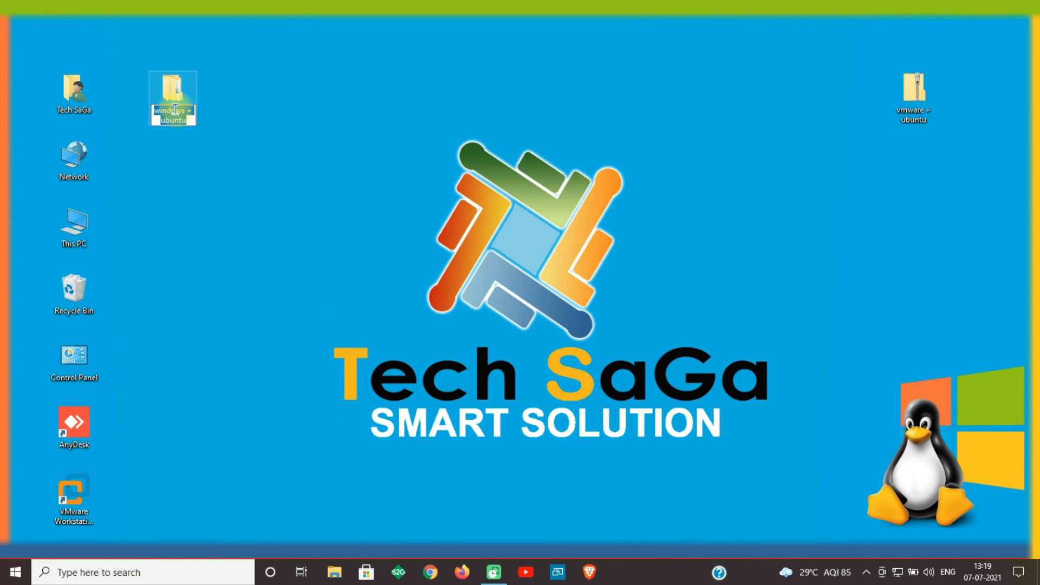
double_click(173, 98)
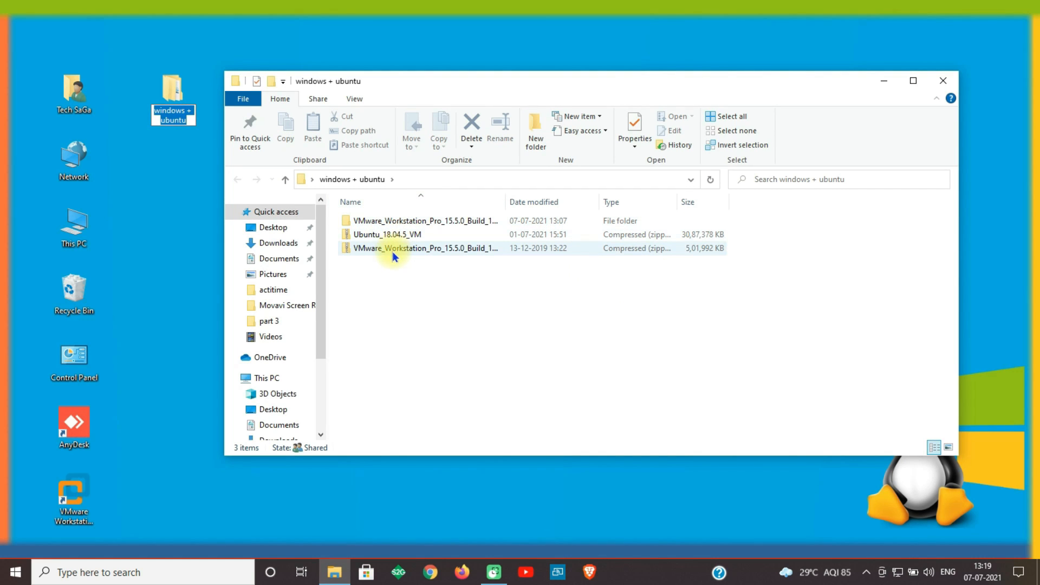
click(388, 235)
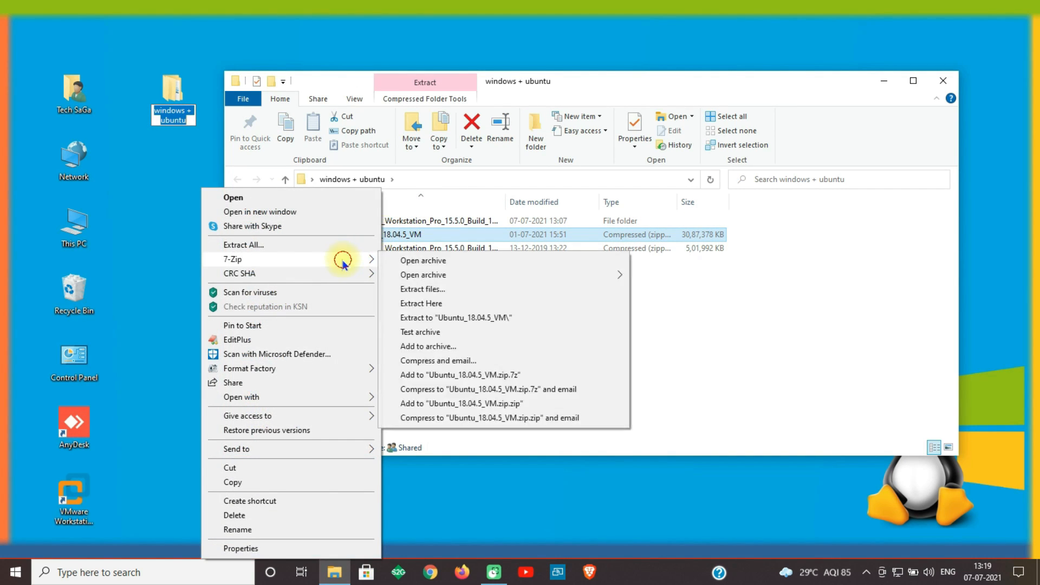
click(420, 304)
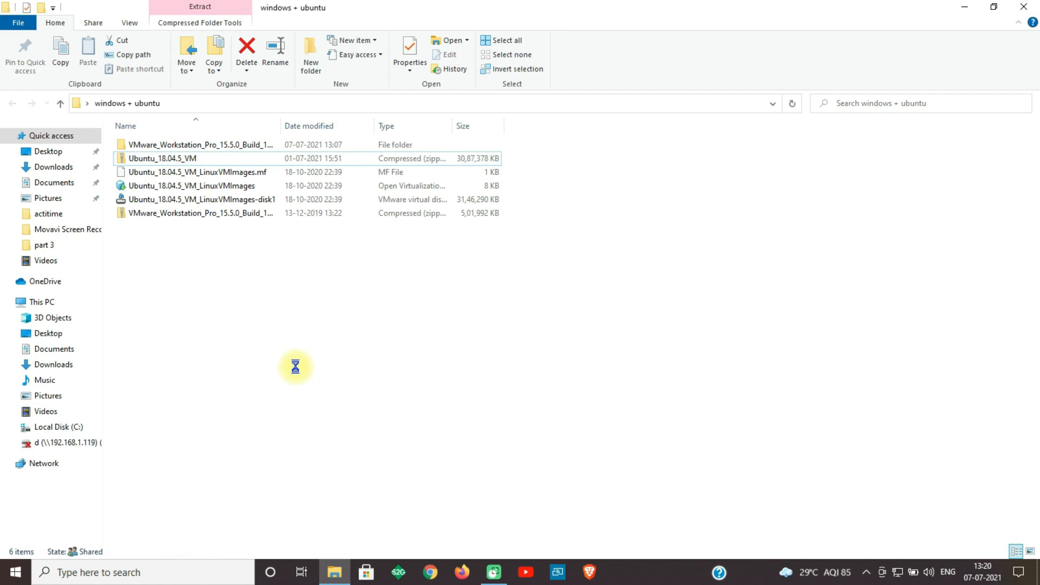
Launch the Ubuntu_18.04.5_VM_LinuxVMImages .ovf file so VMware's Import Virtual Machine dialog appears.
right_click(294, 367)
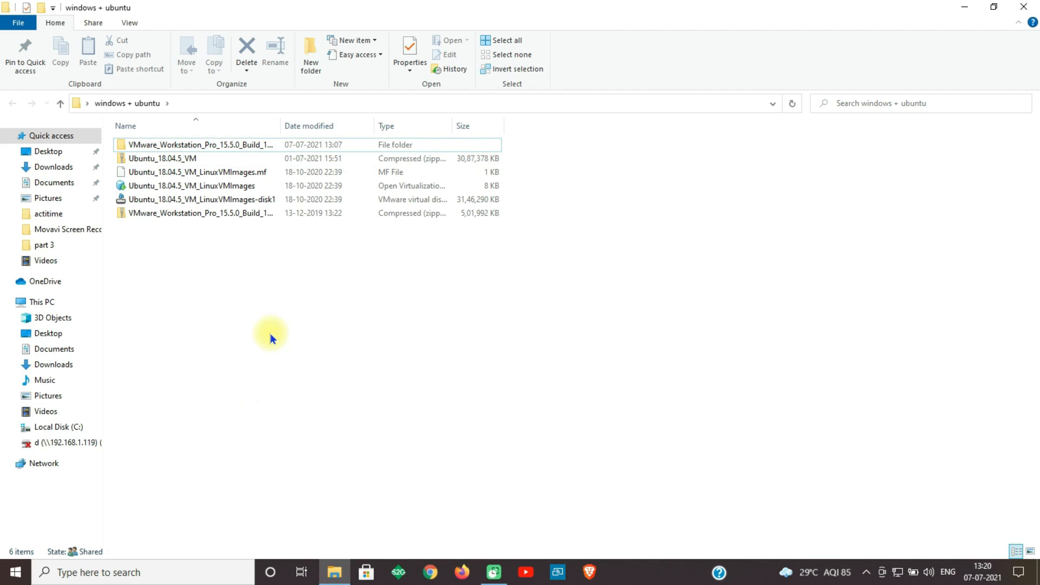
click(193, 186)
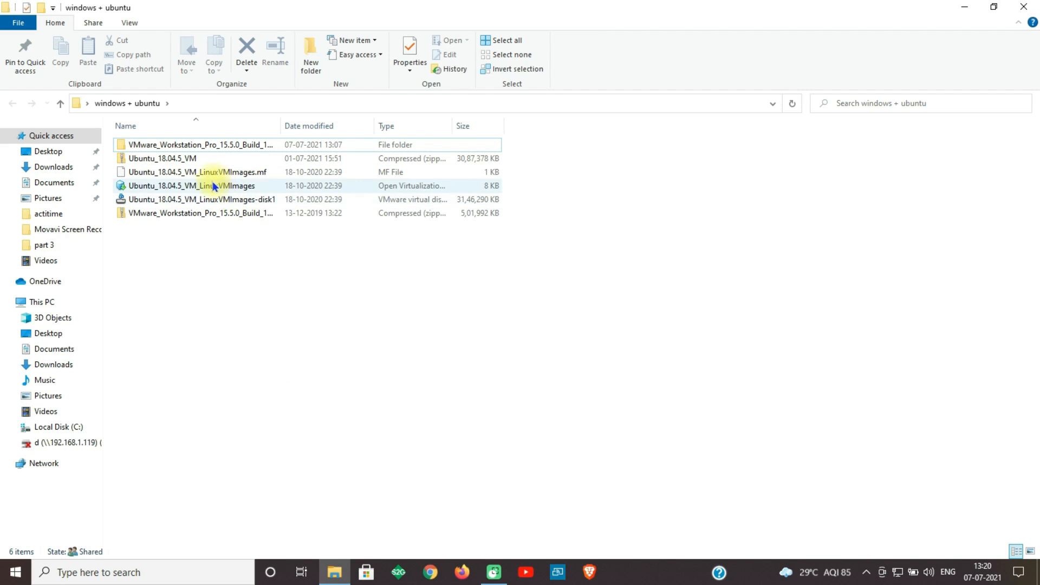
click(193, 185)
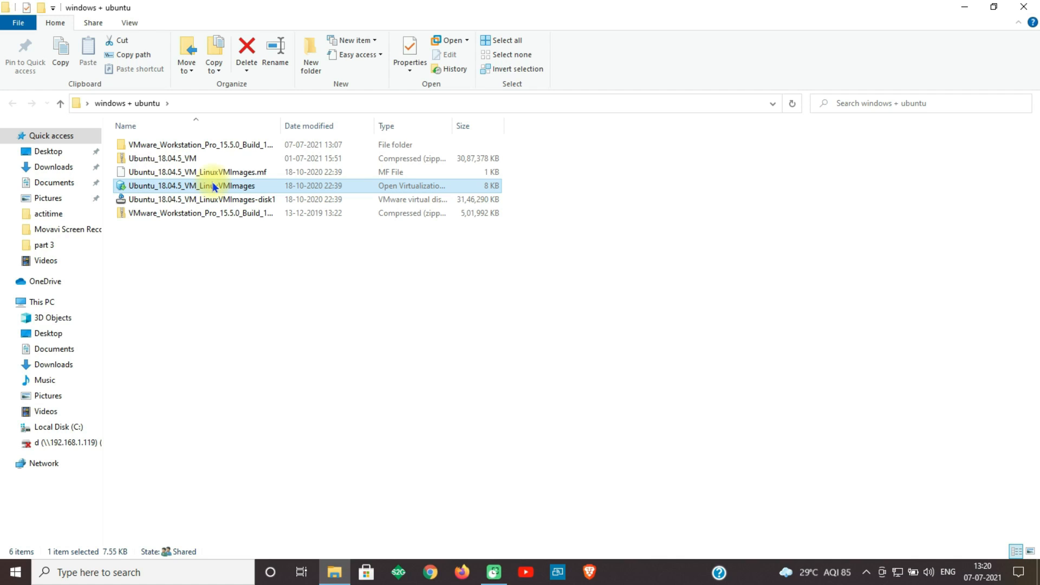
double_click(191, 186)
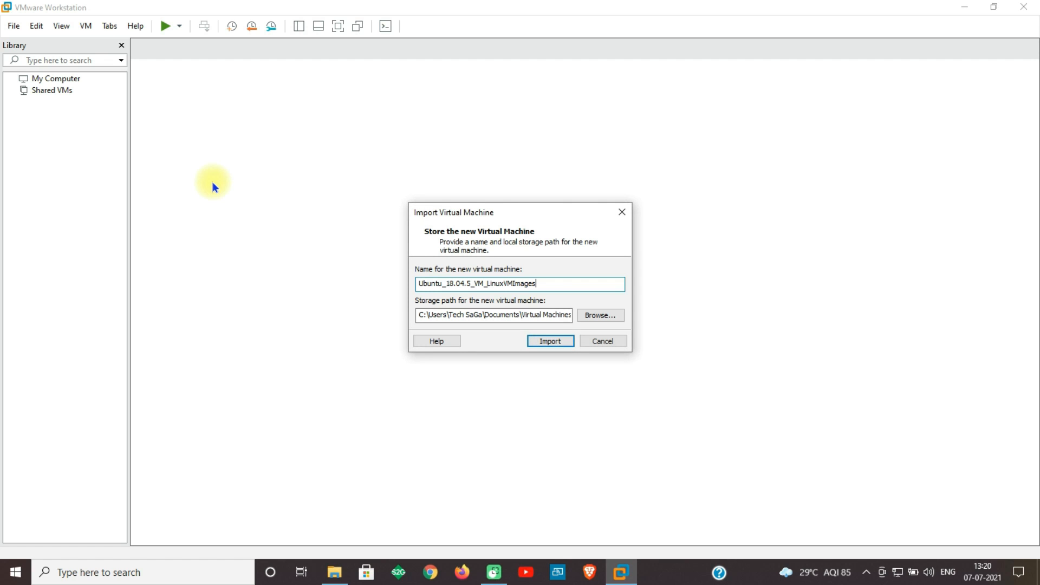
mouse_move(542, 284)
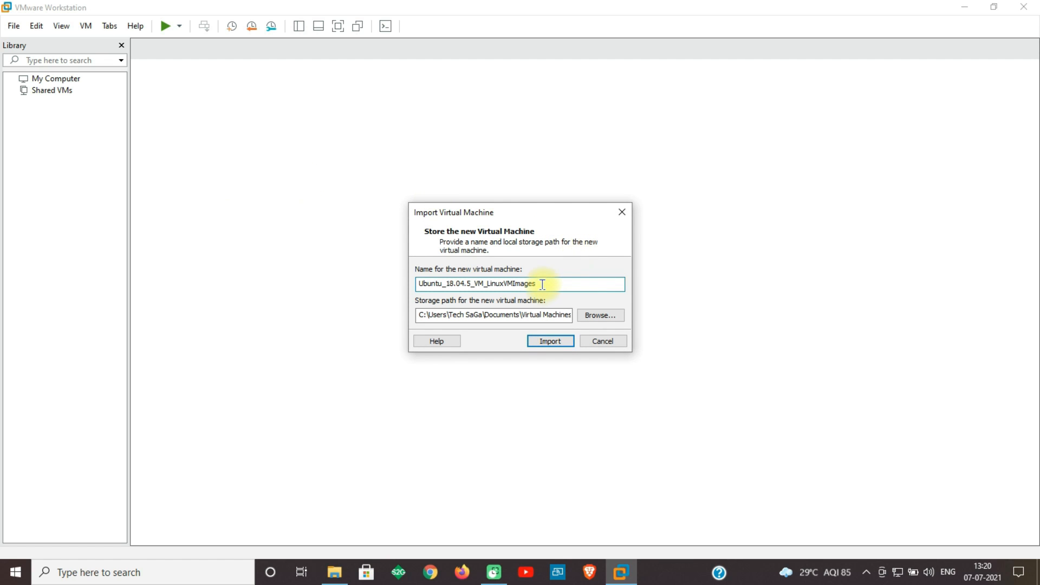
mouse_move(476, 221)
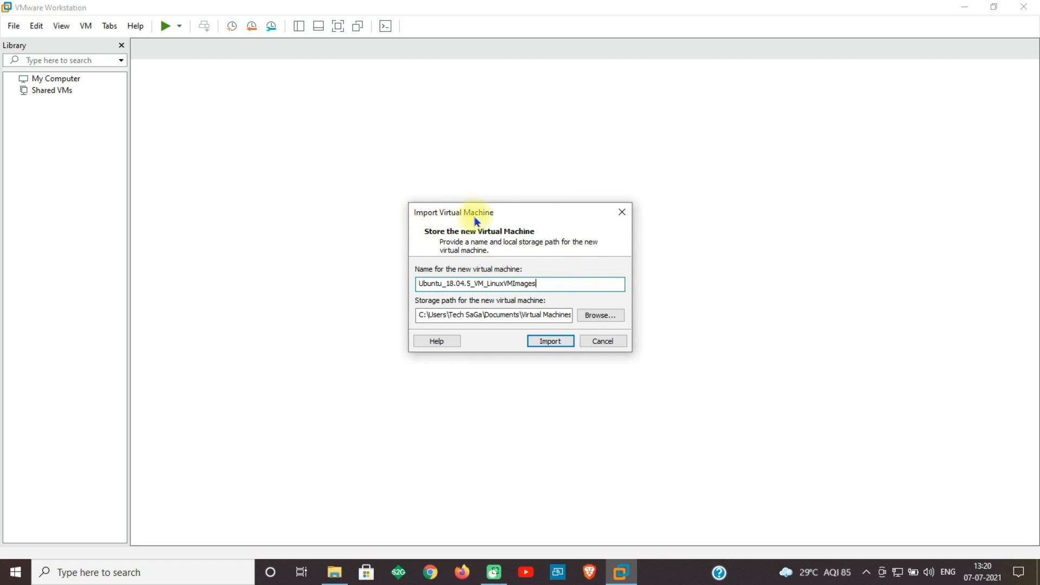
Name the imported virtual machine 'Ubuntu 18' and begin the import.
triple_click(519, 283)
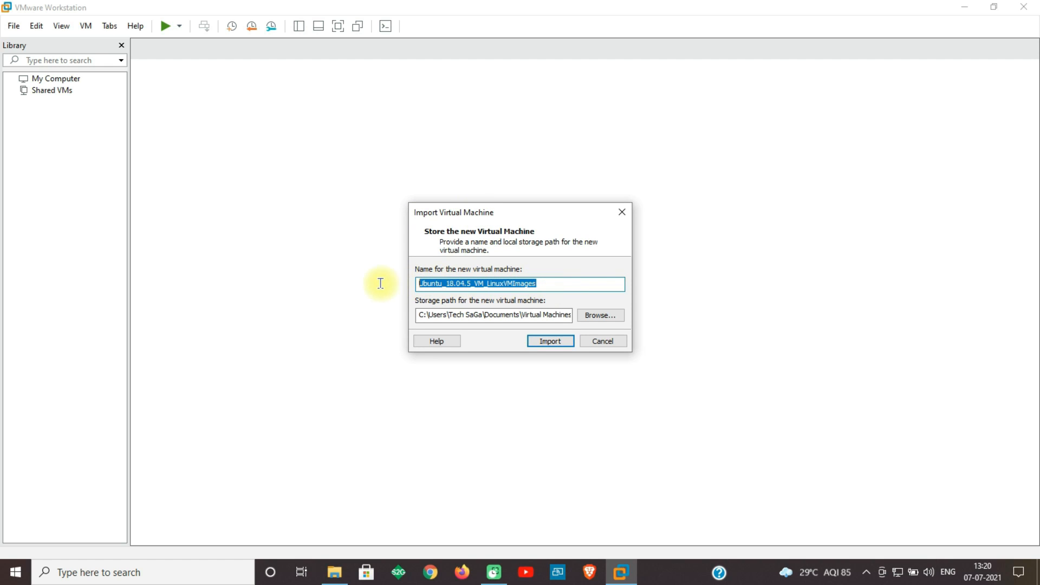
text(Ubuntu)
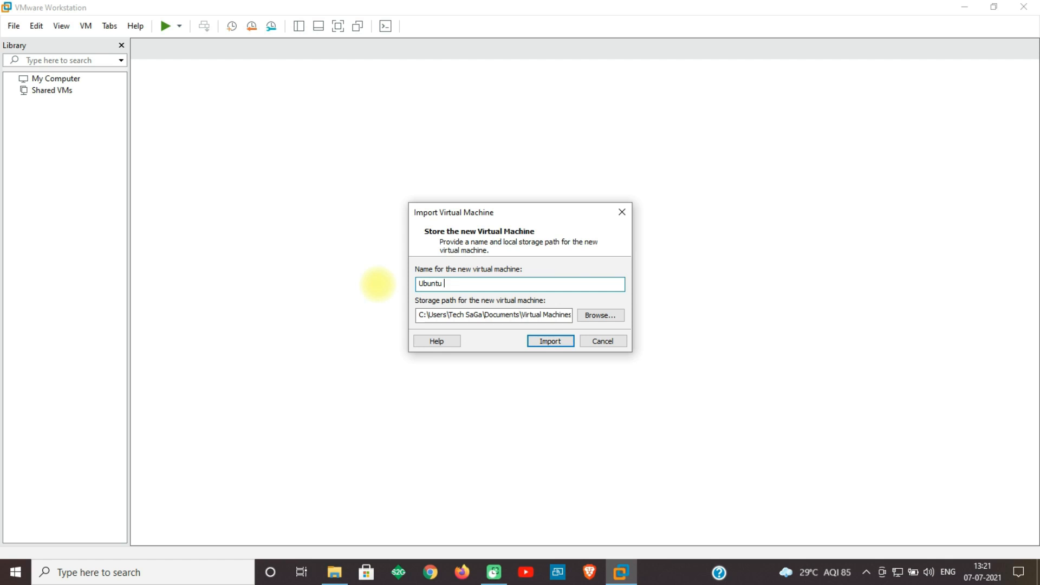
text(18)
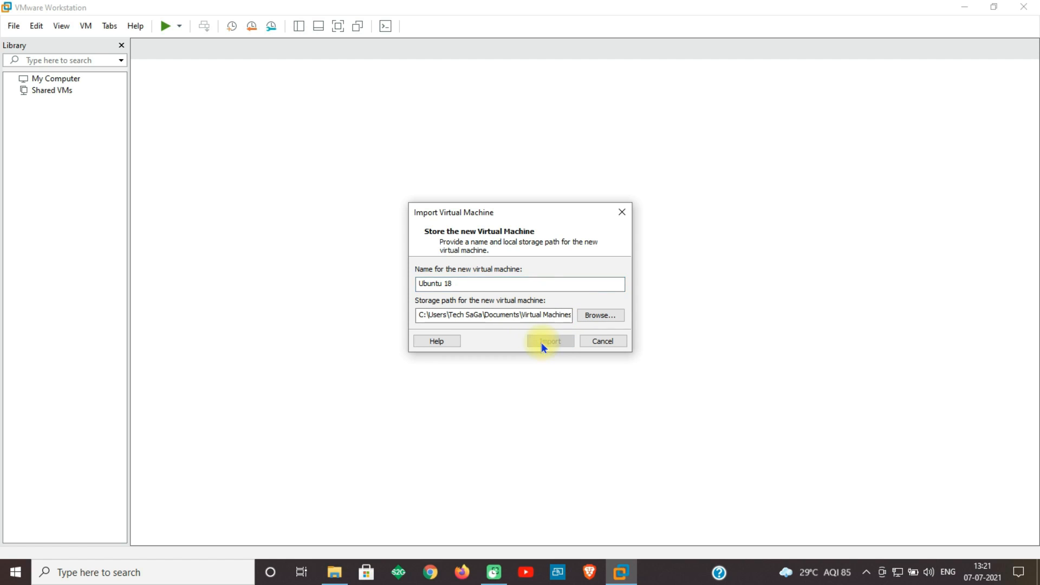
click(549, 341)
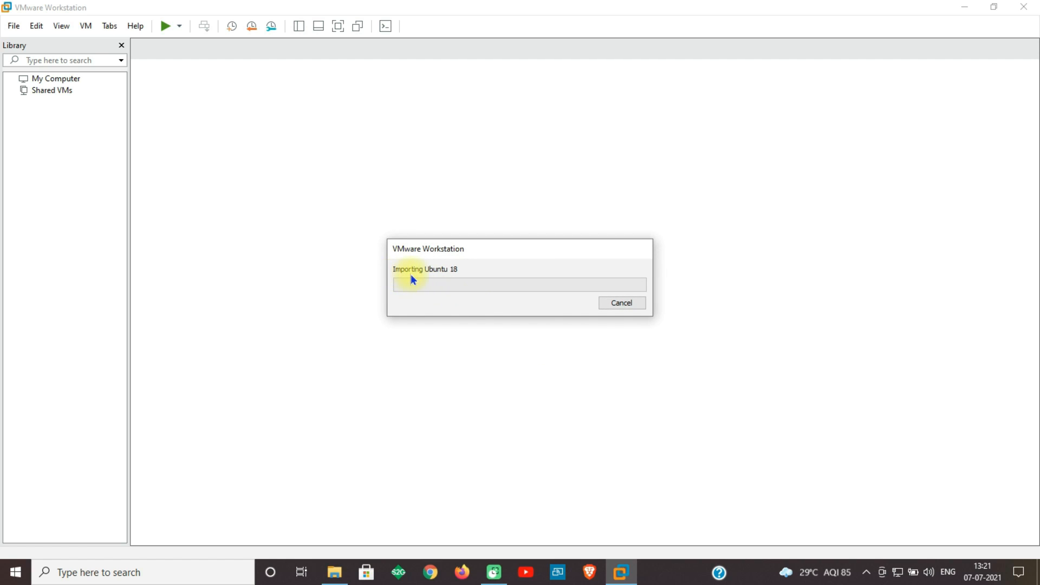
mouse_move(442, 341)
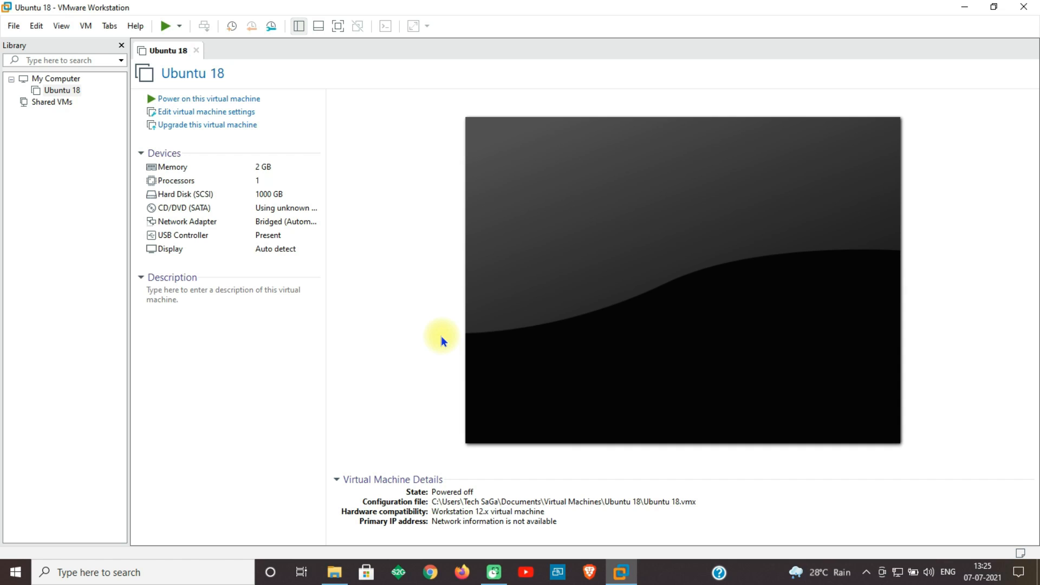
mouse_move(160, 175)
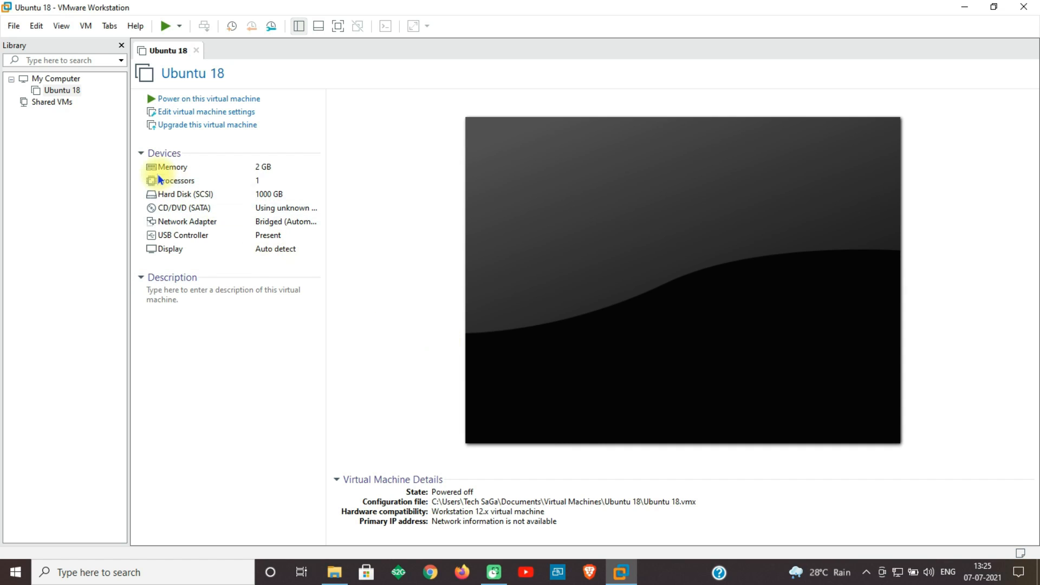
mouse_move(62, 91)
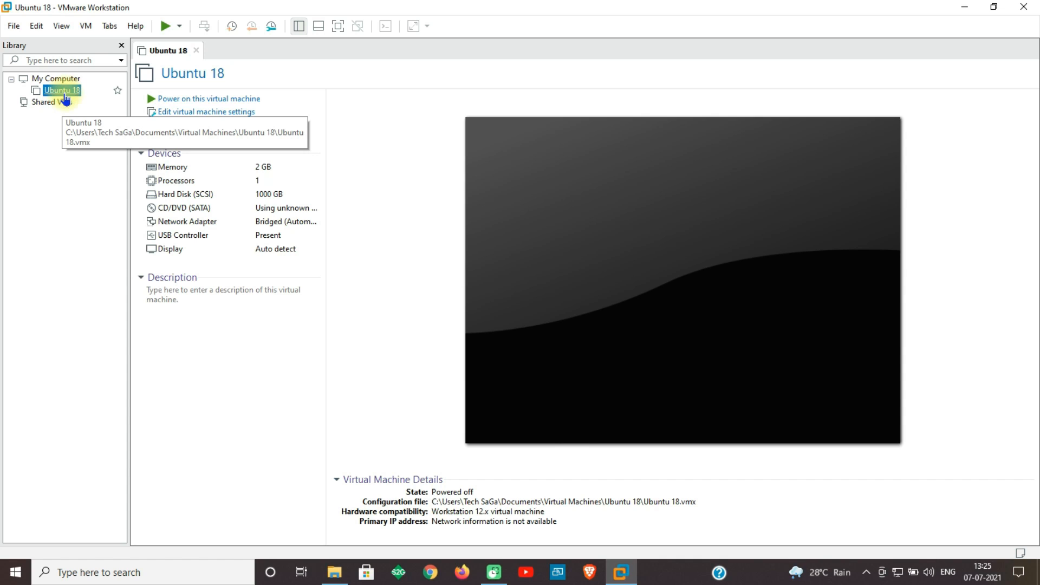
mouse_move(201, 112)
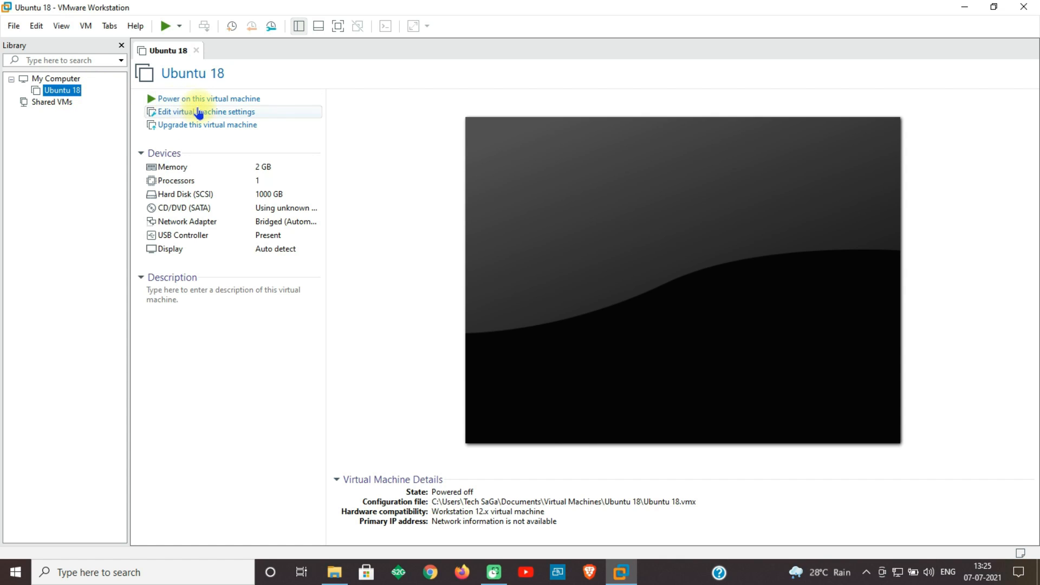
mouse_move(223, 108)
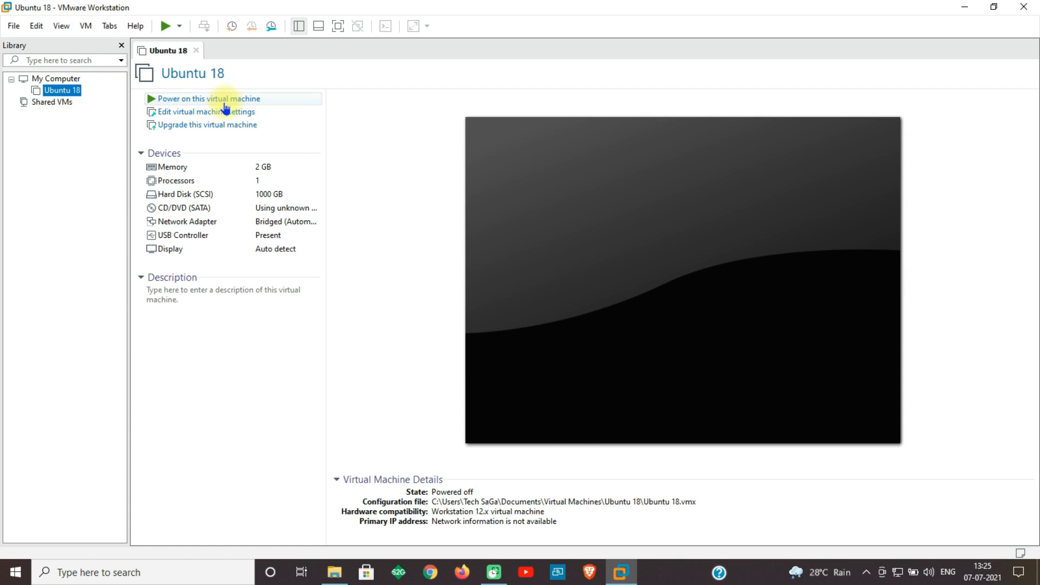
mouse_move(208, 112)
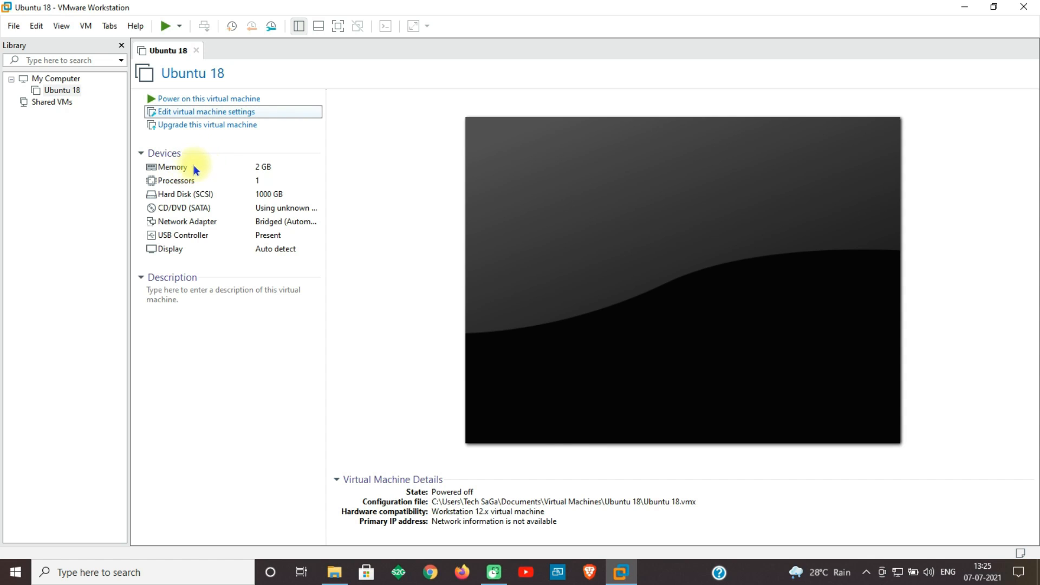
Save 4096 MB memory for Ubuntu 18 and confirm its network adapter as Bridged with replicate state.
click(206, 111)
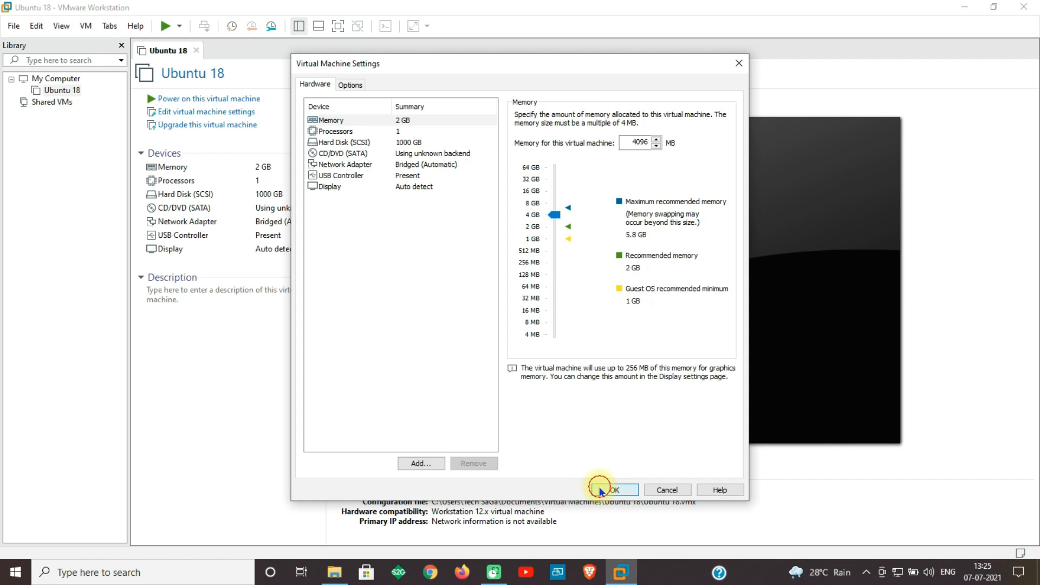
click(611, 490)
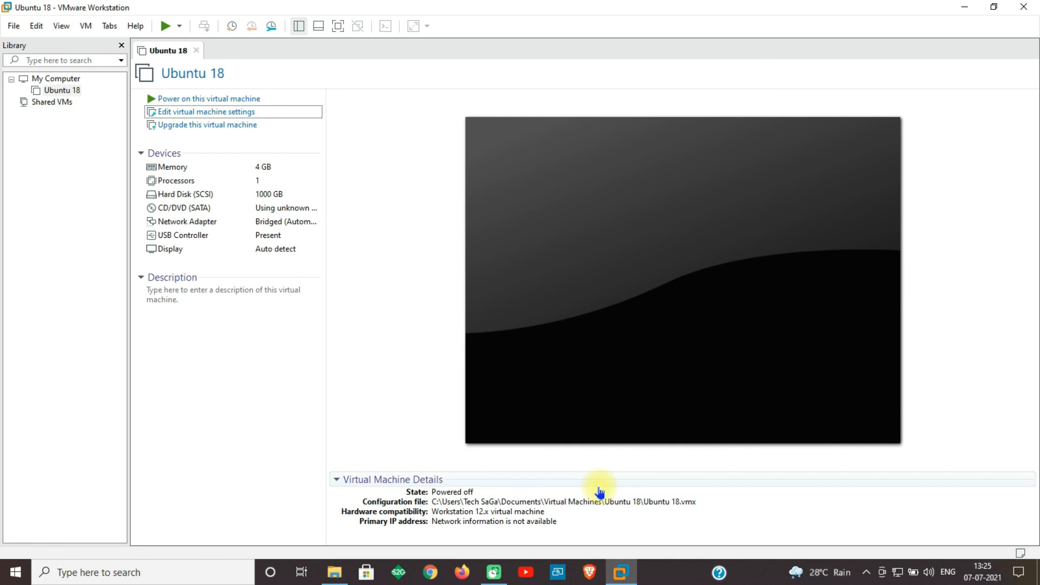
mouse_move(185, 221)
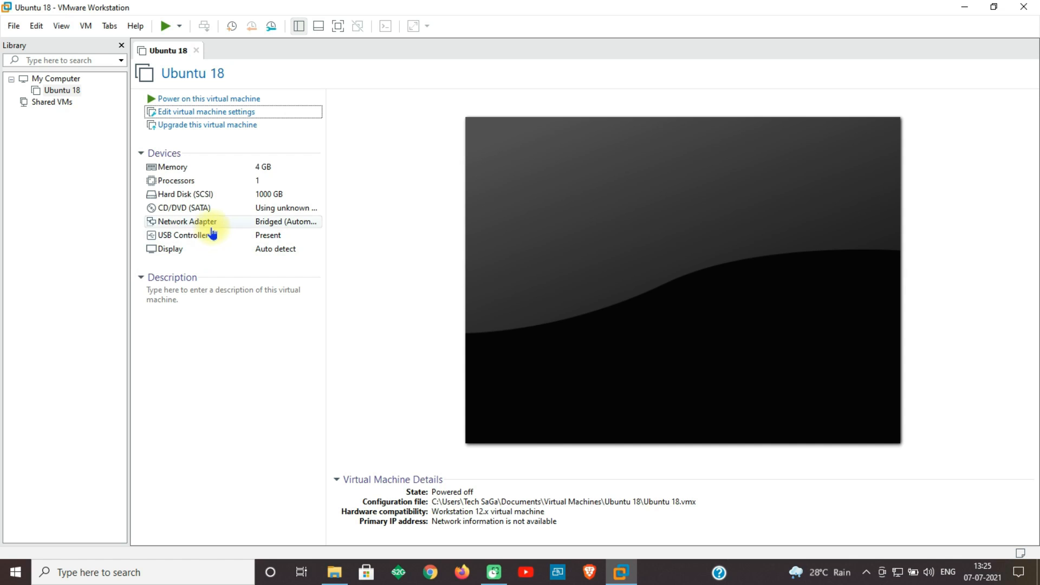
click(188, 221)
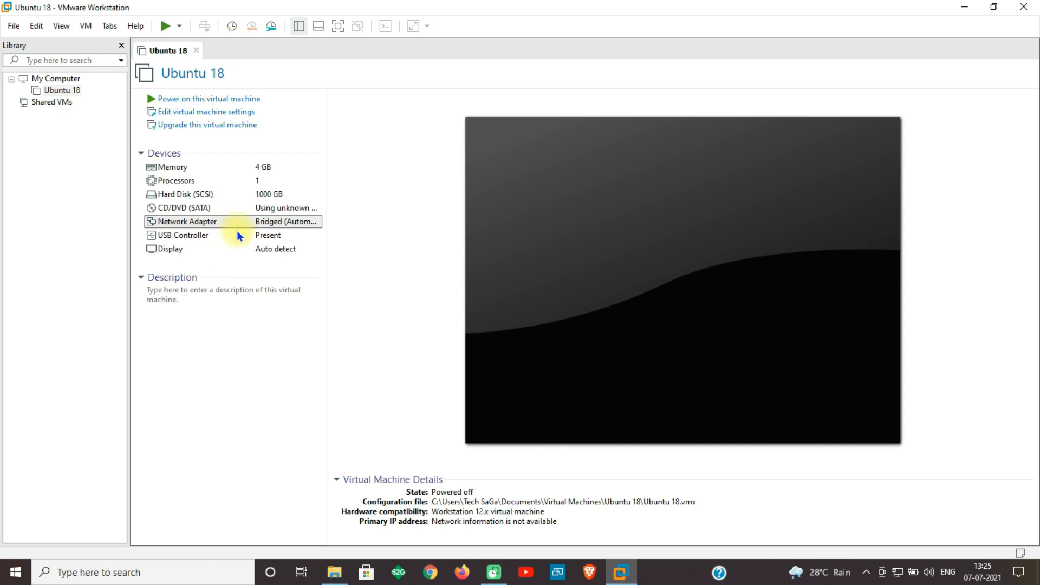
double_click(182, 221)
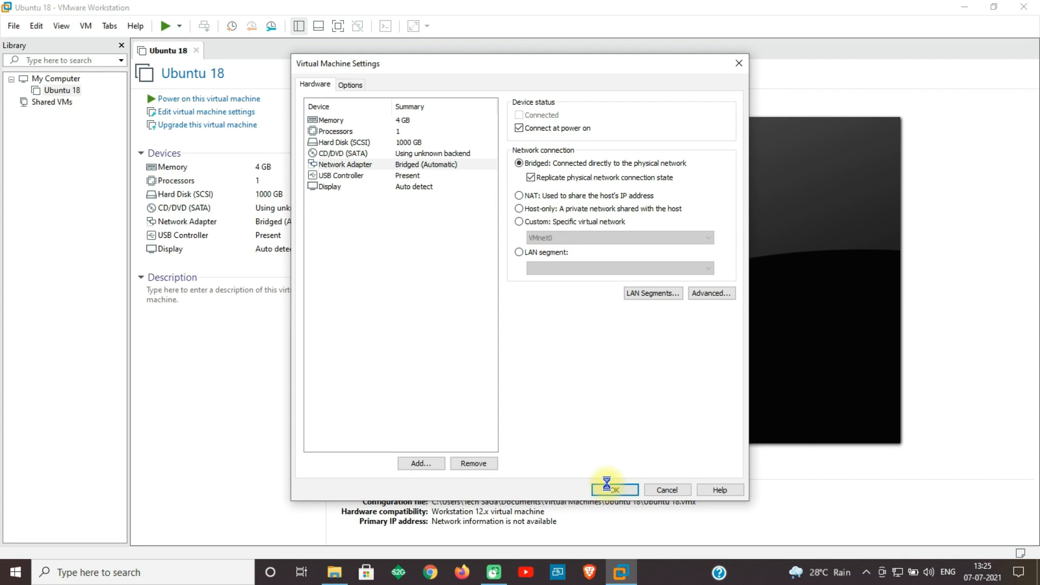
click(611, 490)
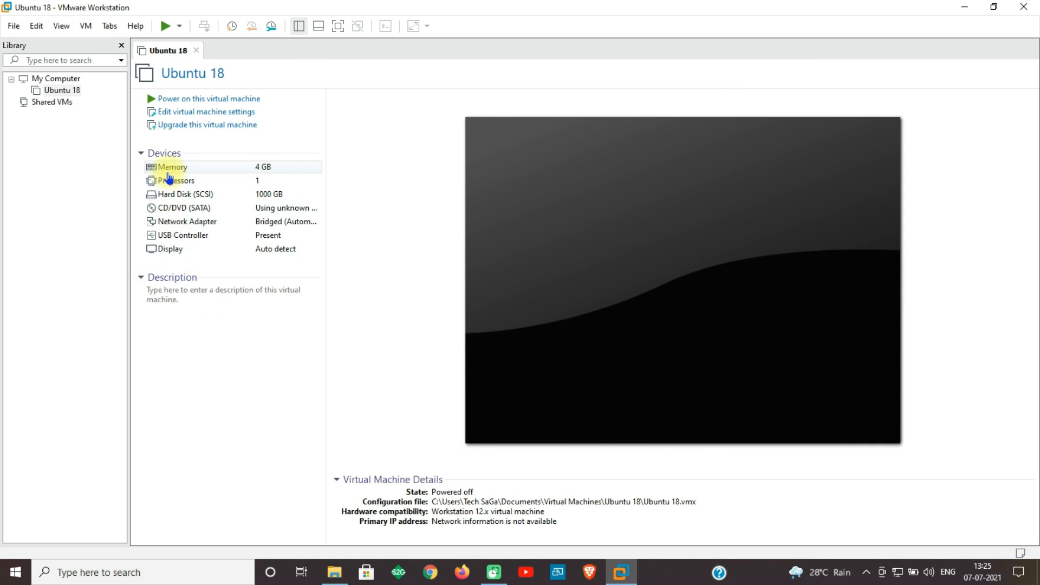
mouse_move(168, 104)
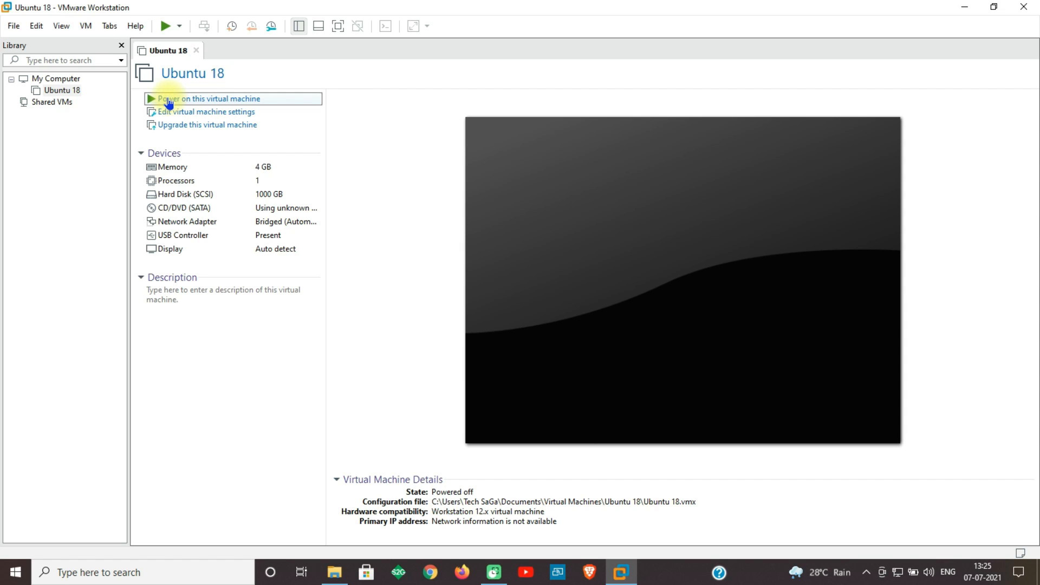
Power on the Ubuntu 18 virtual machine and let it boot to the login screen.
click(209, 98)
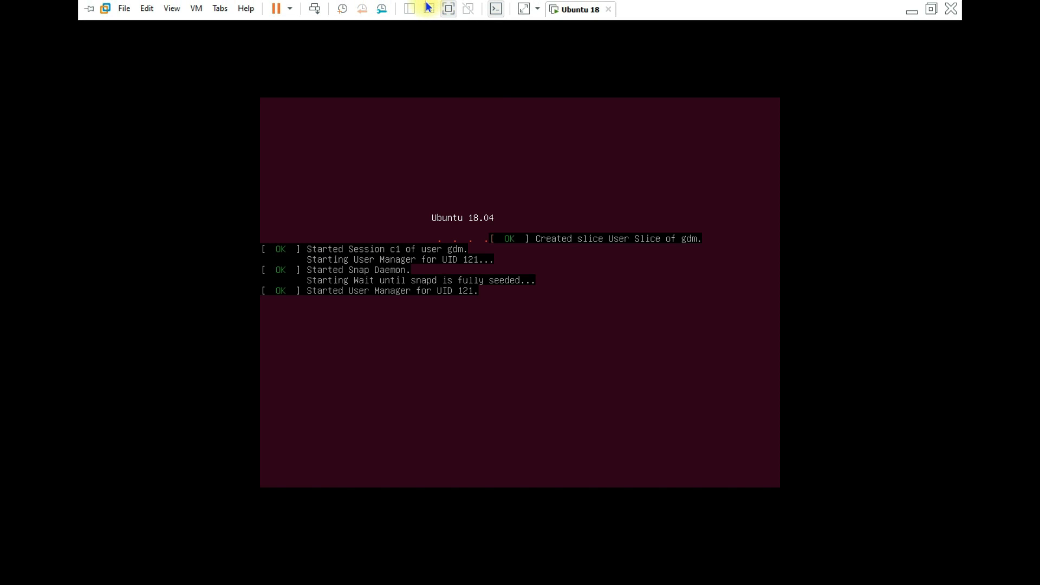
mouse_move(438, 34)
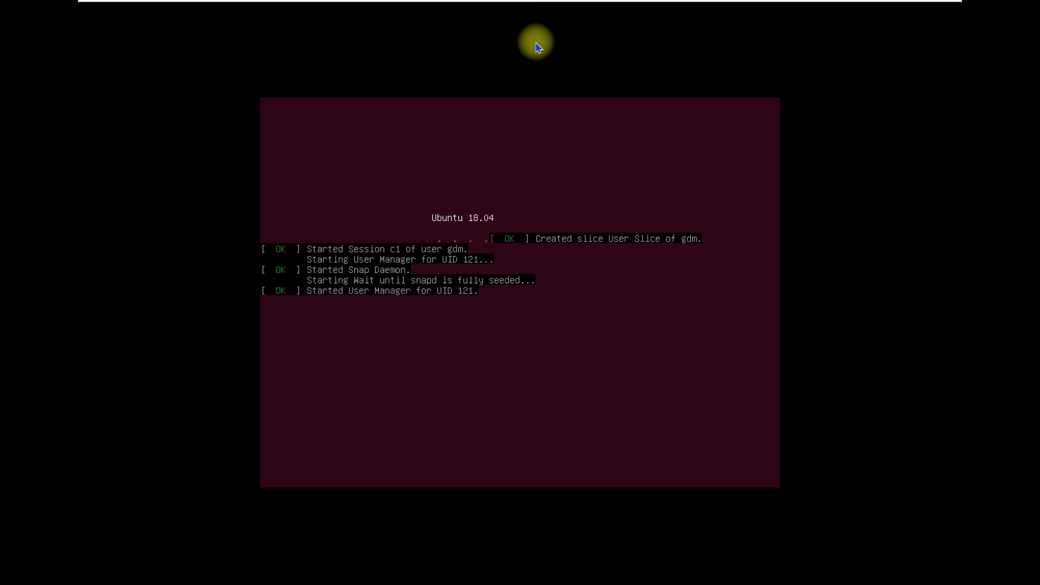
mouse_move(537, 49)
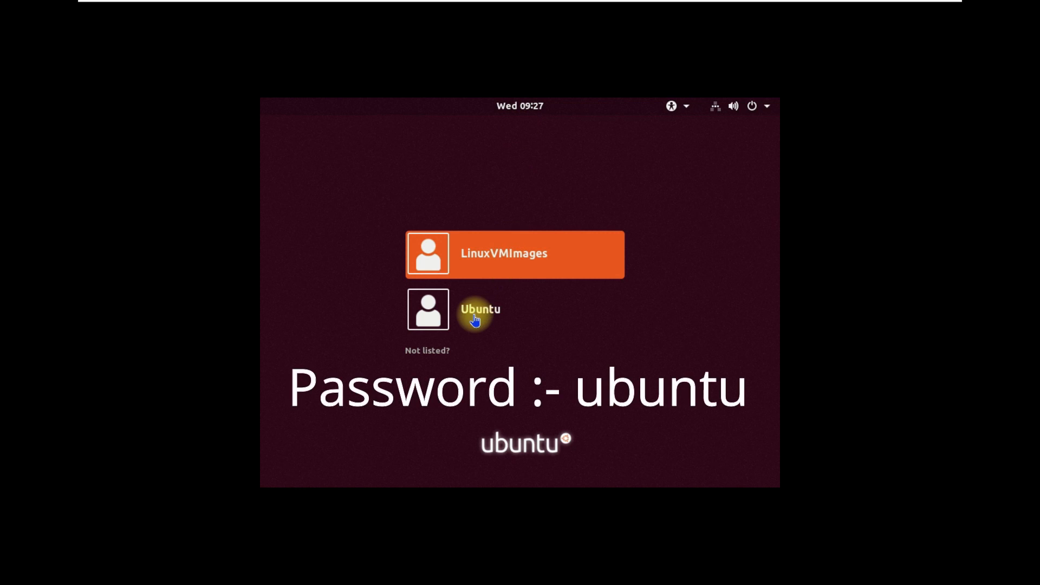
Sign in as the Ubuntu user with its password to reach the Ubuntu desktop.
click(480, 309)
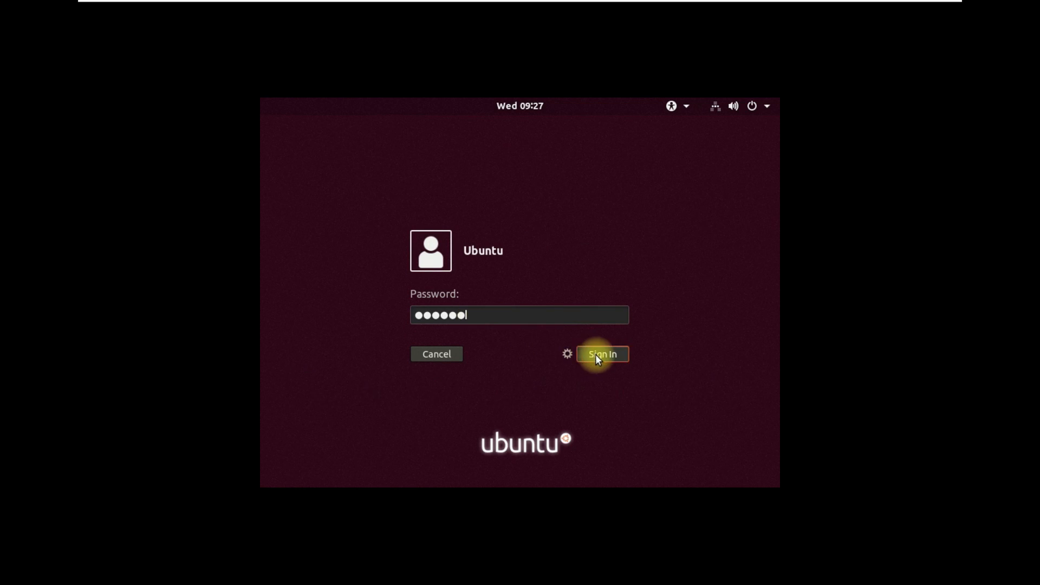
click(601, 354)
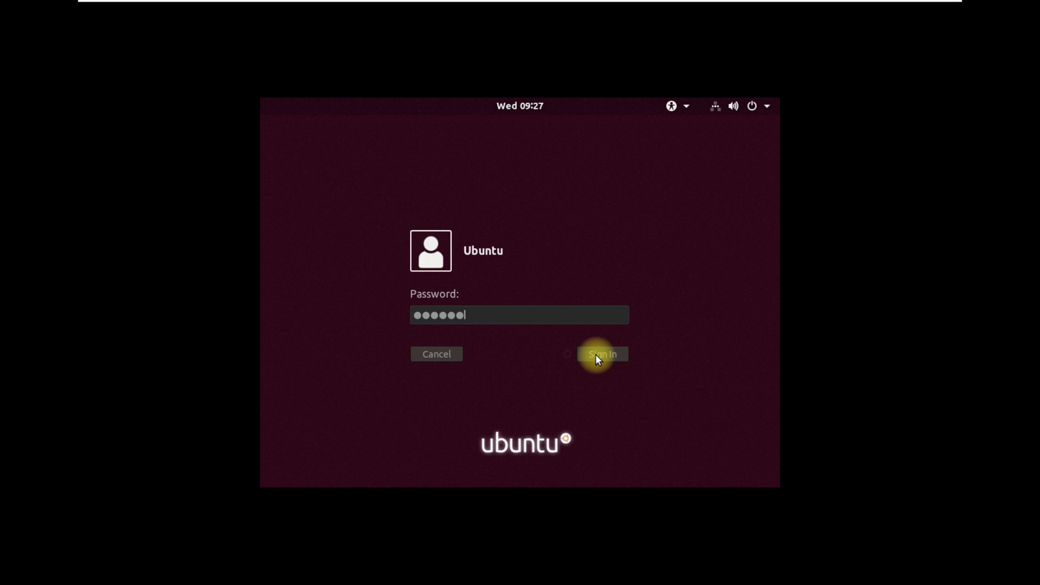
click(601, 353)
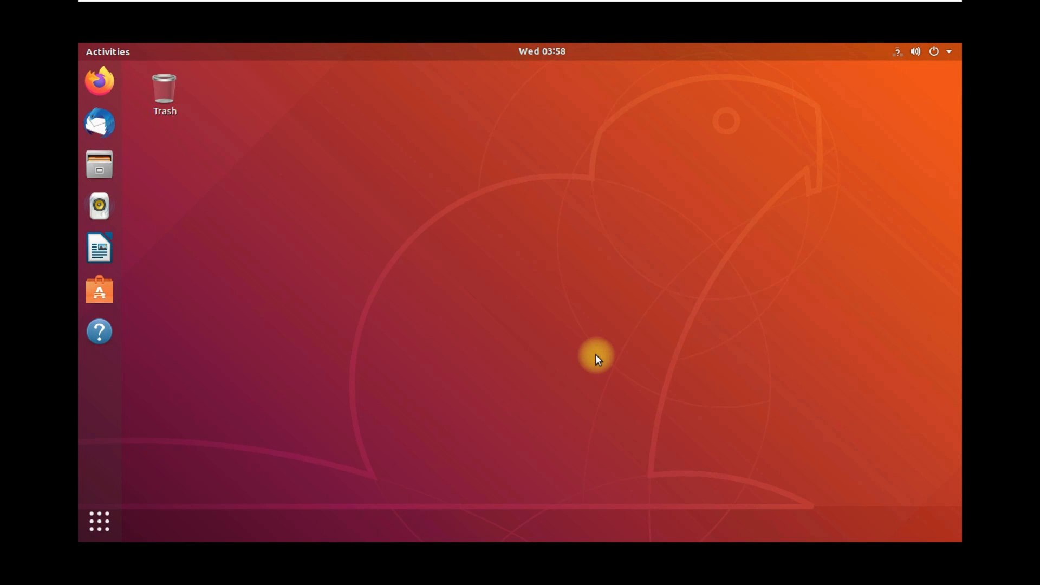
mouse_move(400, 307)
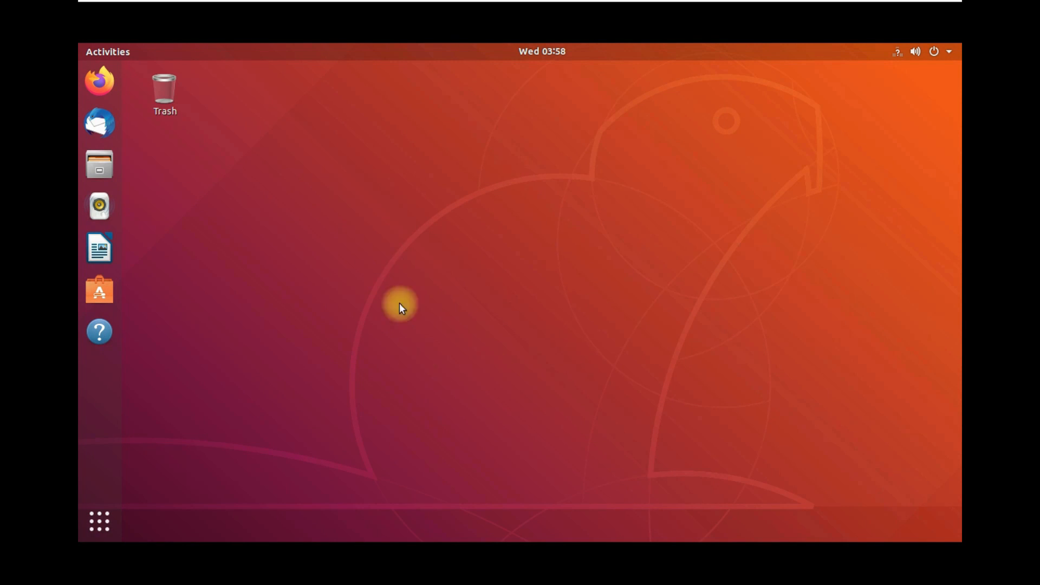
mouse_move(518, 301)
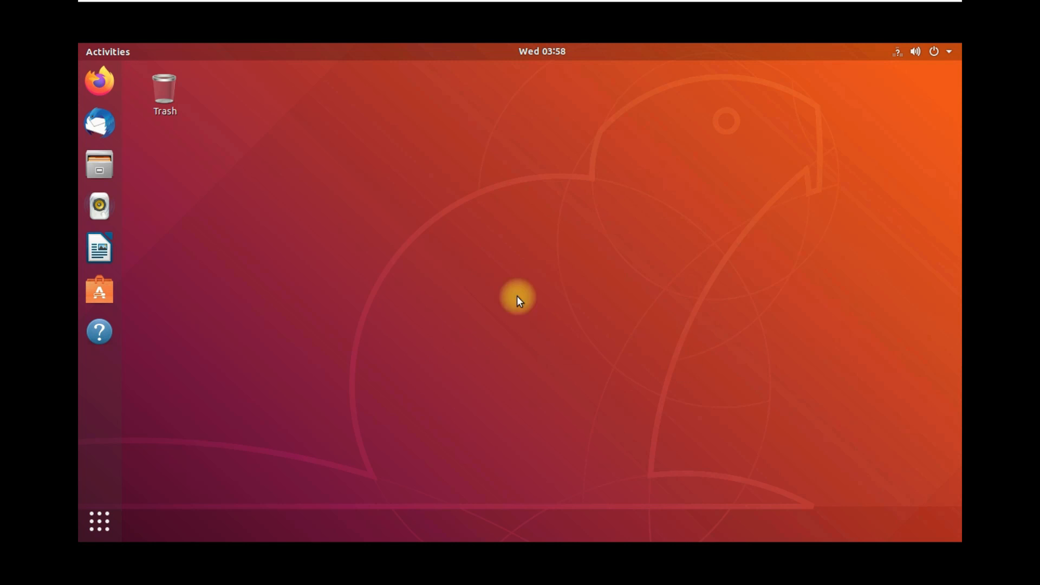
mouse_move(554, 239)
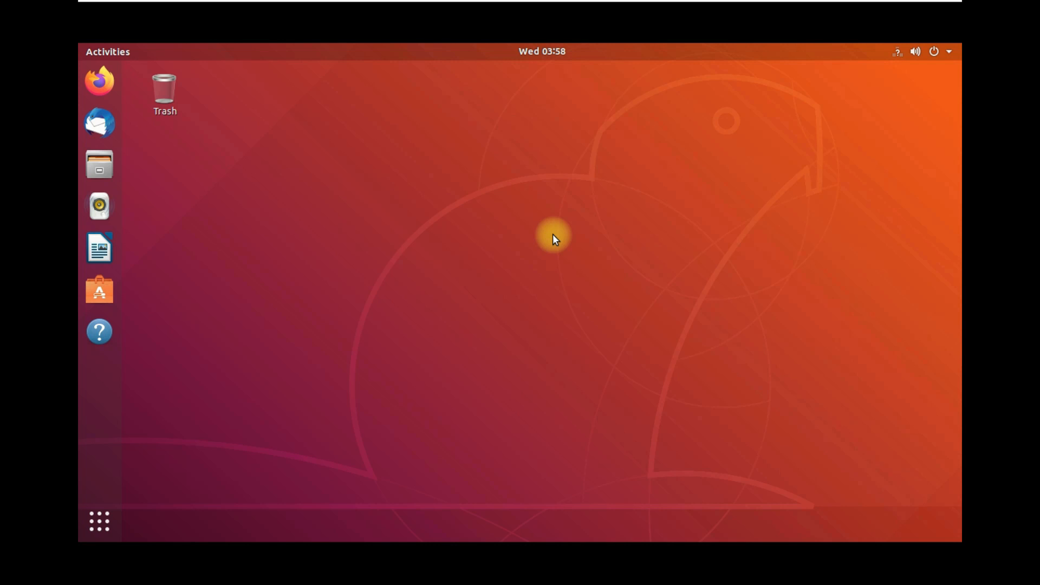
mouse_move(438, 42)
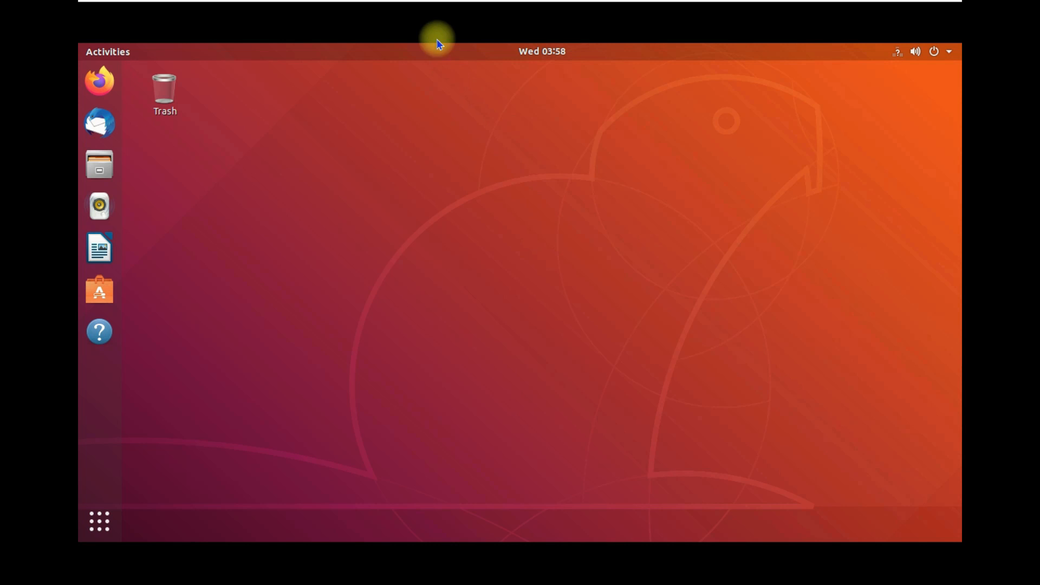
mouse_move(950, 58)
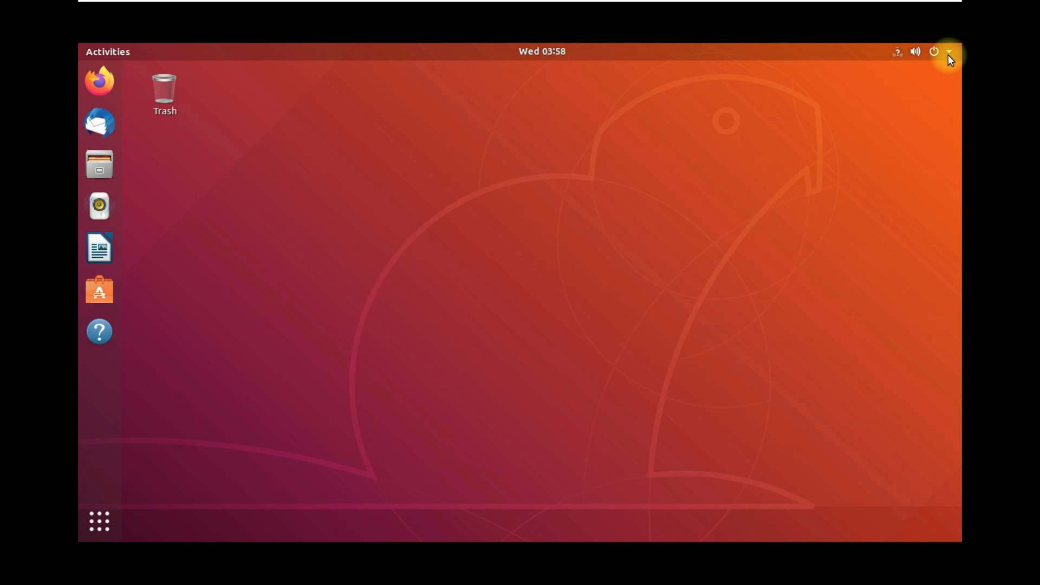
Show the Ubuntu system menu confirming the Wired Connected network status.
click(949, 52)
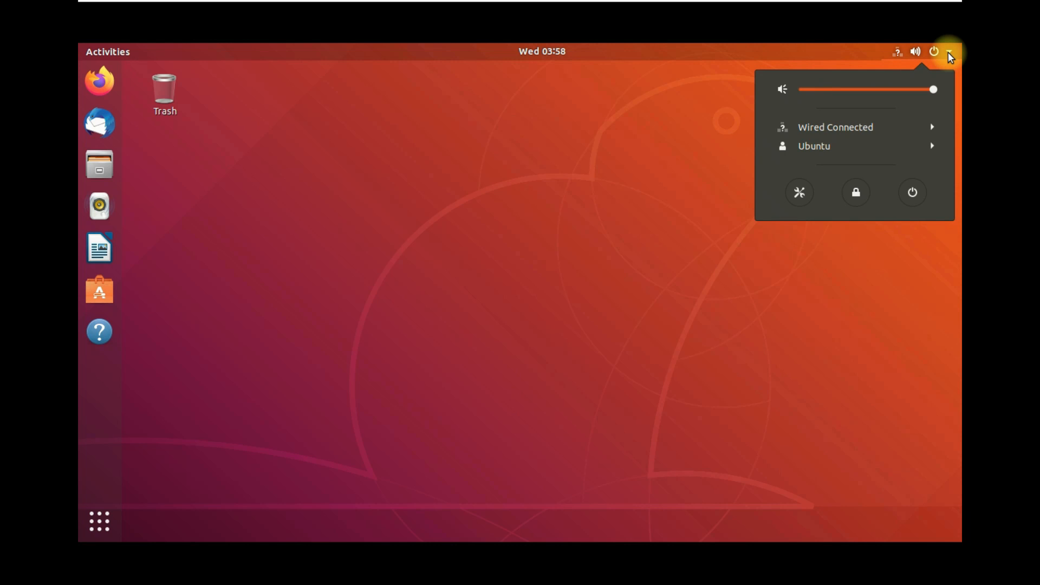
mouse_move(446, 83)
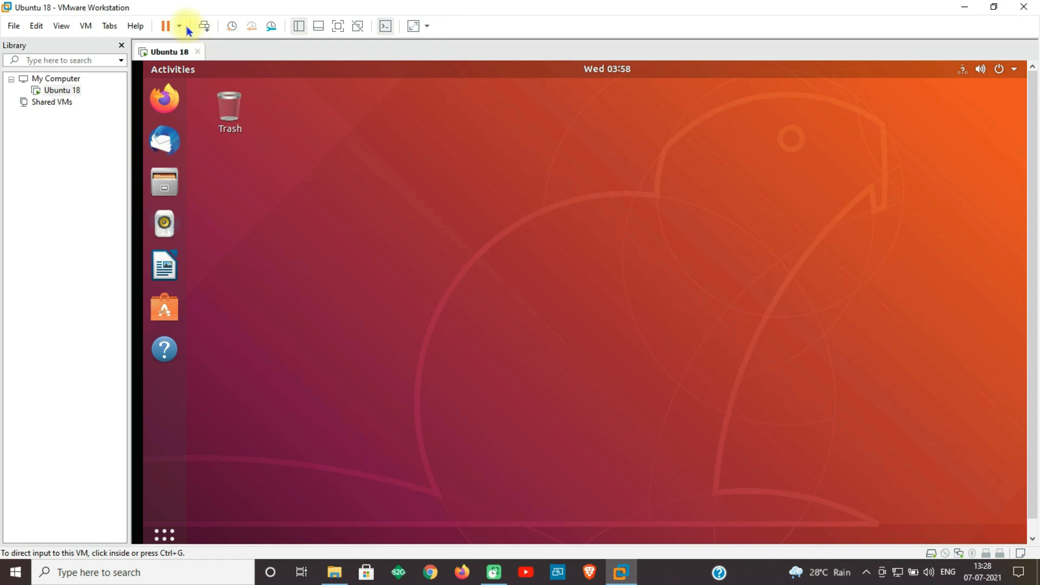
Shut down the Ubuntu 18 guest via Shut Down Guest and dismiss the Removable Devices hint.
click(179, 26)
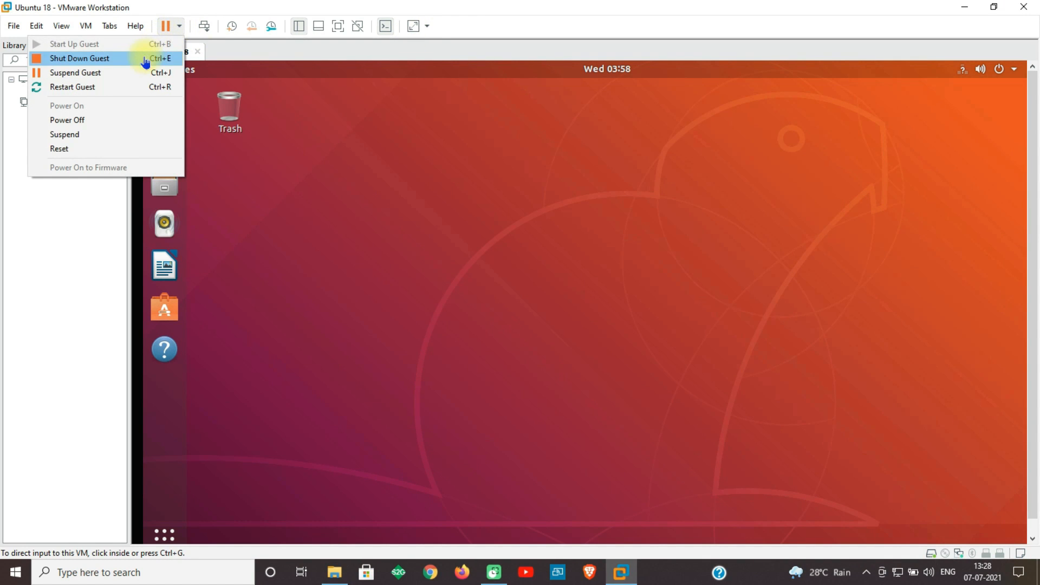
click(80, 58)
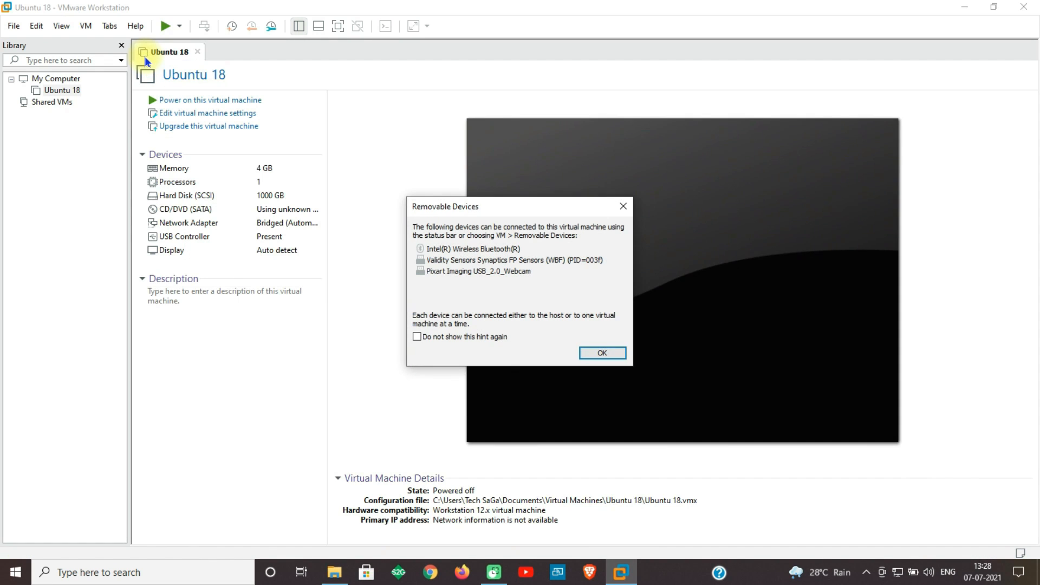
click(600, 353)
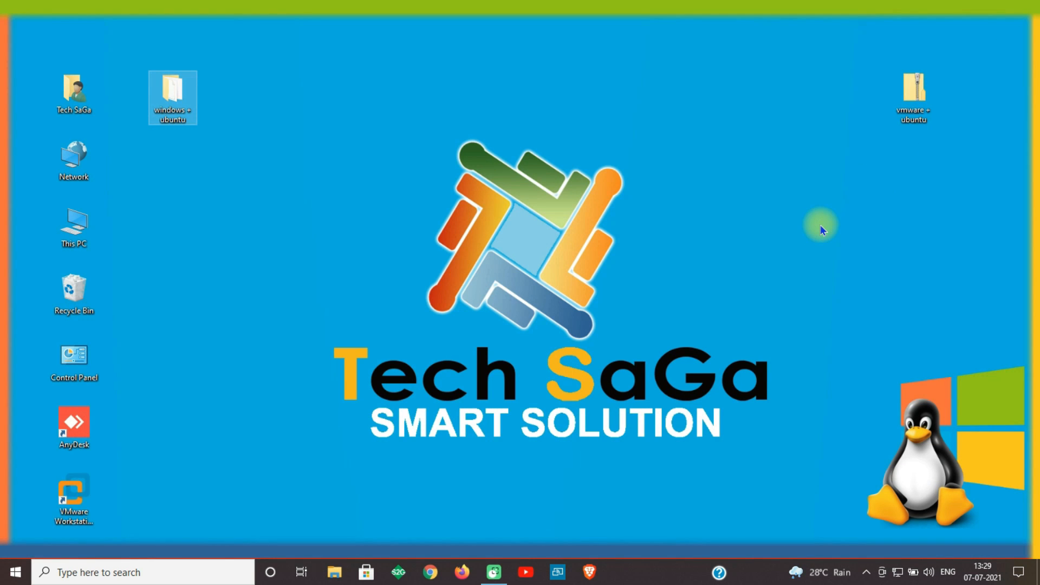
mouse_move(375, 409)
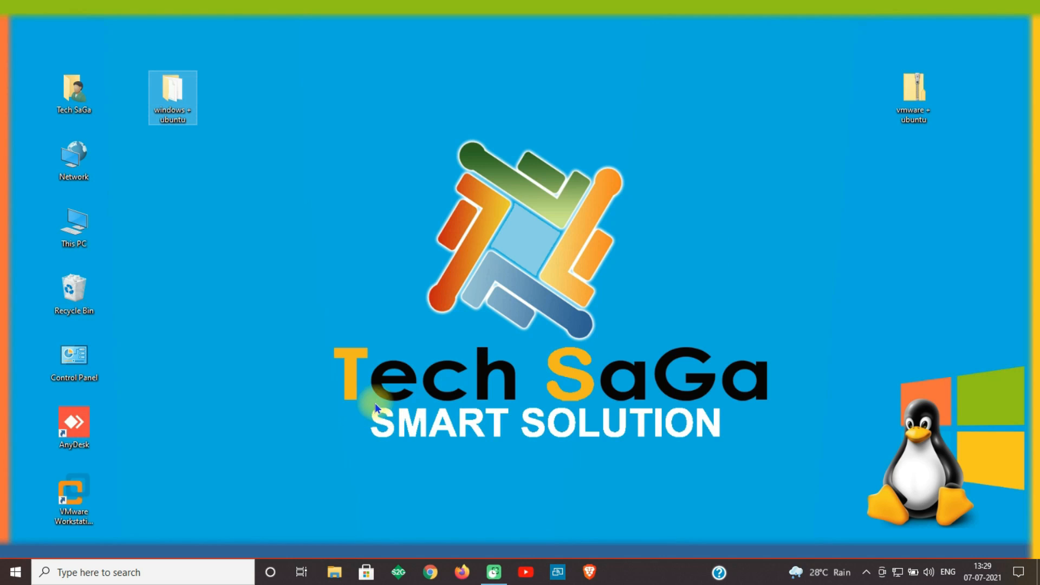
mouse_move(488, 471)
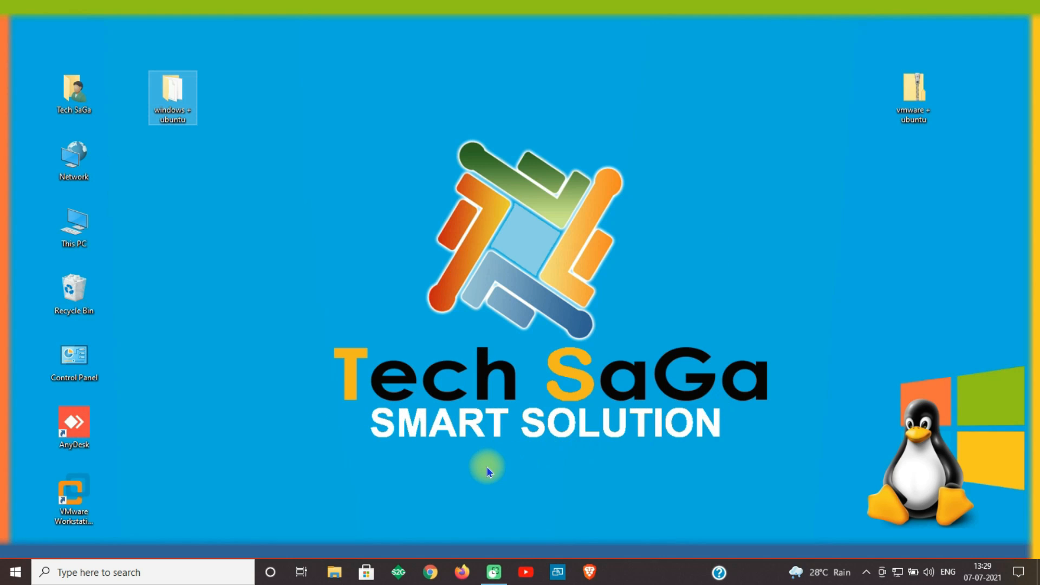
mouse_move(478, 473)
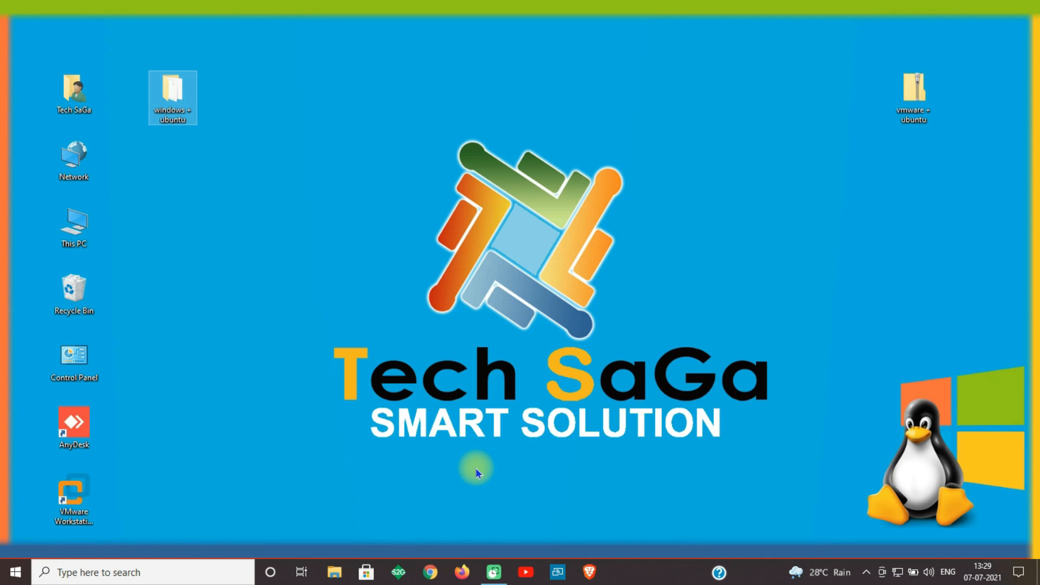